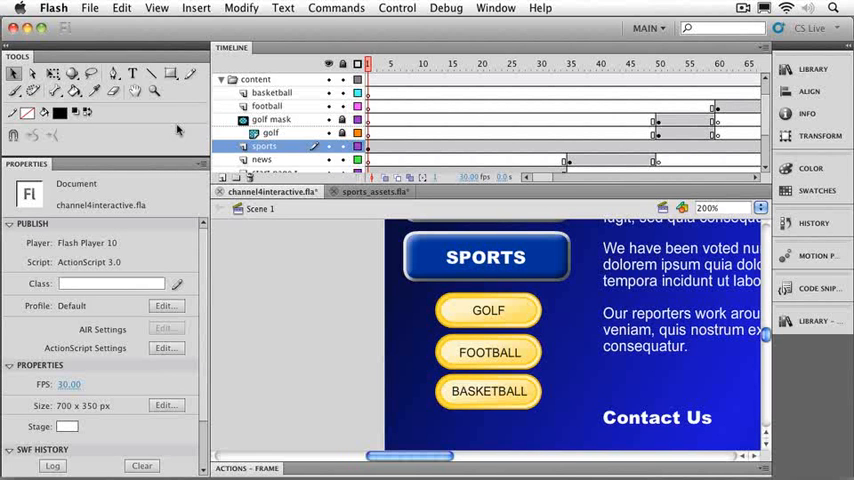
{"action": "mouse_move", "coordinate": [388, 258]}
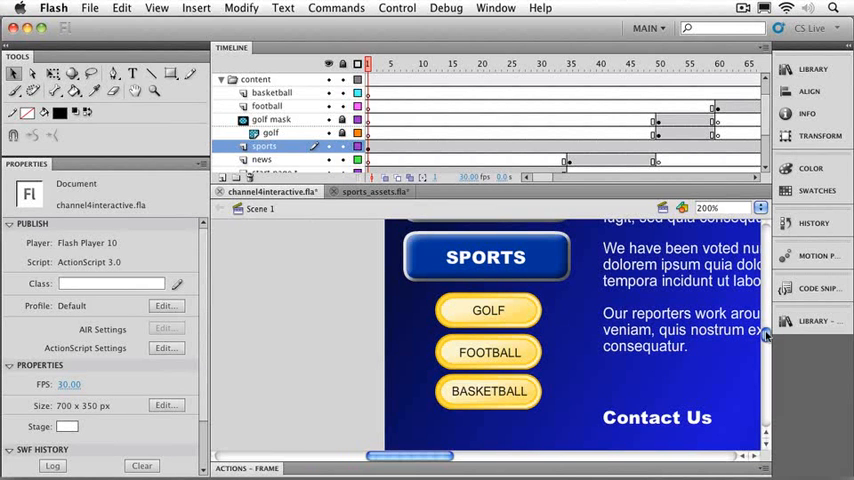
- Give the NEWS, WEATHER and SPORTS buttons instance names news_btn, weather_btn and sports_btn
{"action": "scroll", "scroll_direction": "down", "scroll_amount": 3}
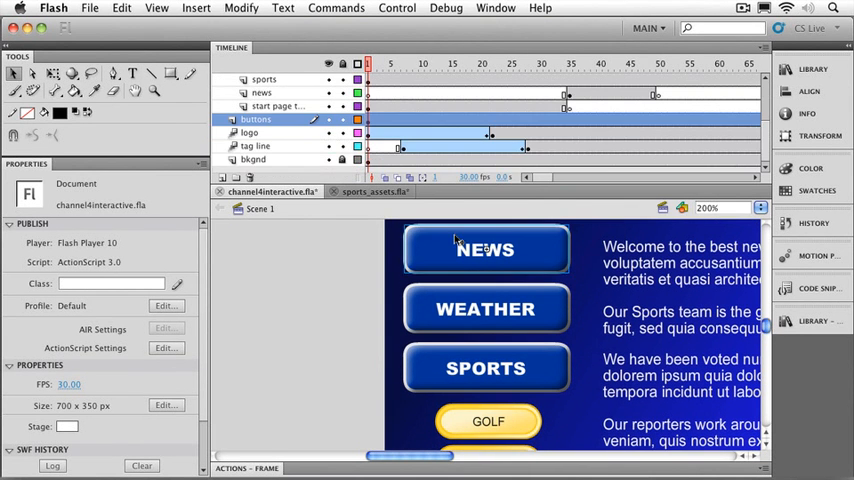
{"action": "left_click", "coordinate": [486, 249]}
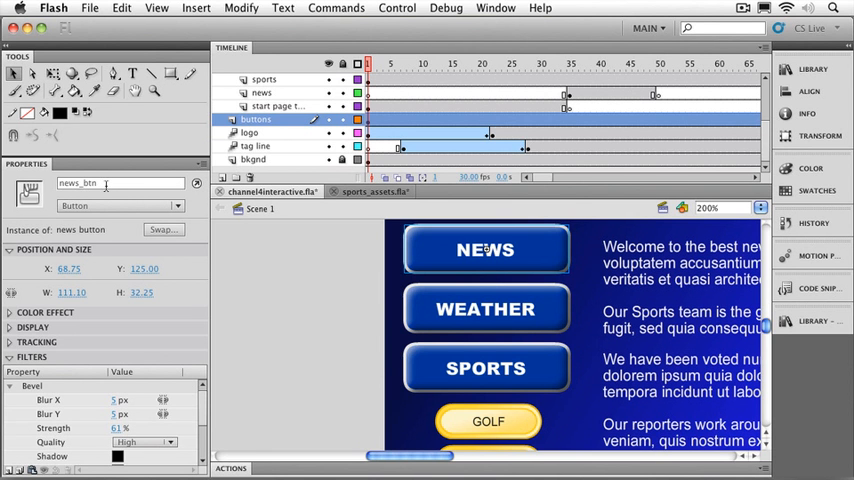
{"action": "mouse_move", "coordinate": [95, 183]}
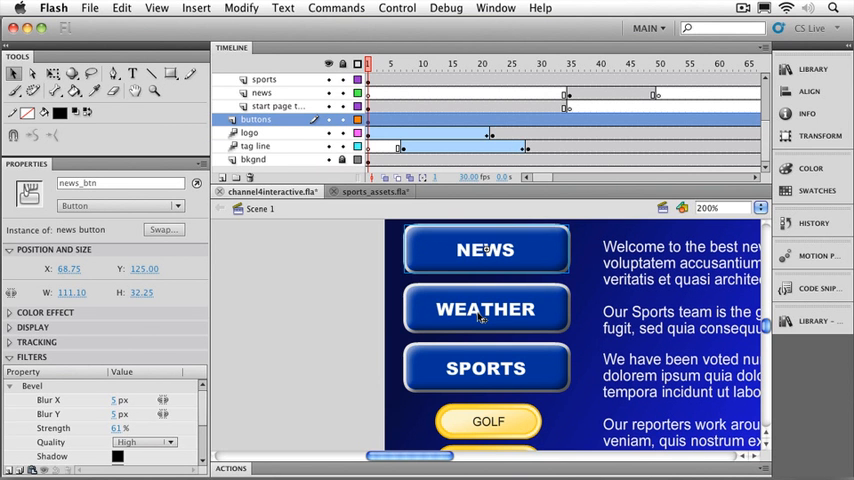
{"action": "left_click", "coordinate": [485, 308]}
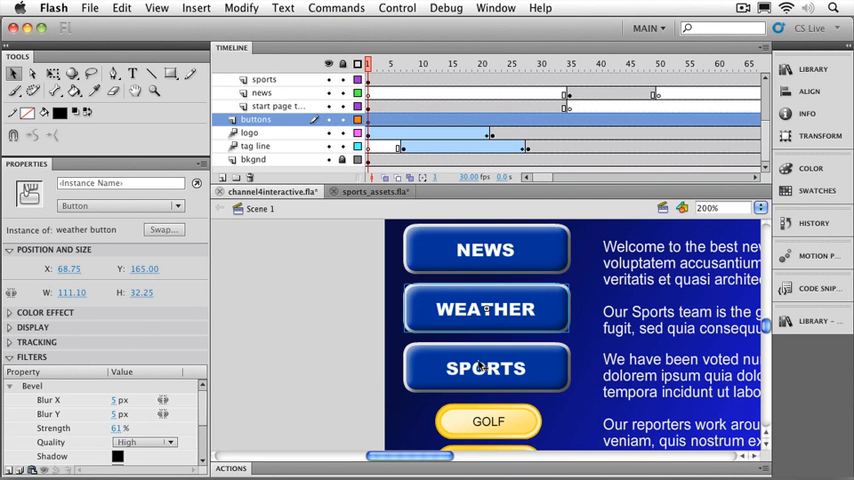
{"action": "left_click", "coordinate": [486, 368]}
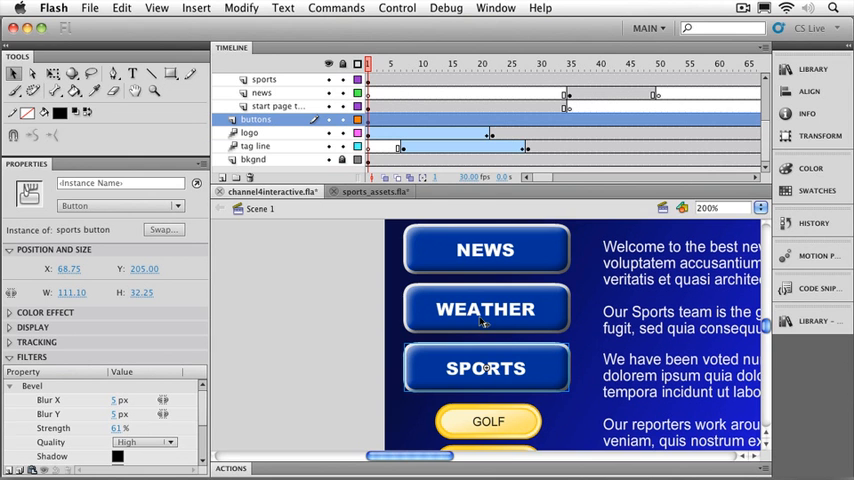
{"action": "mouse_move", "coordinate": [481, 321]}
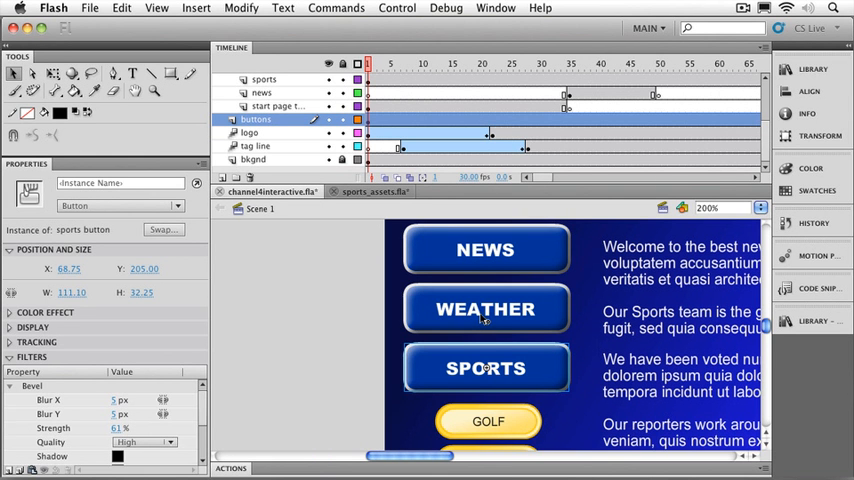
{"action": "left_click", "coordinate": [485, 308]}
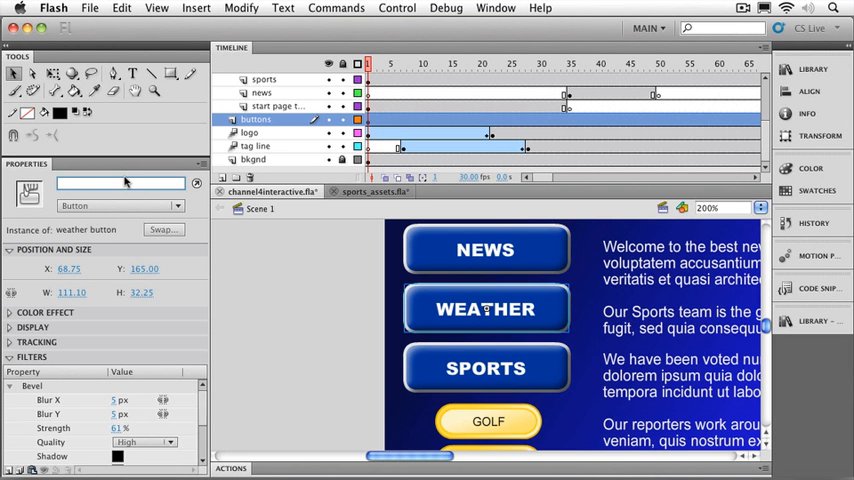
{"action": "type", "text": "weather"}
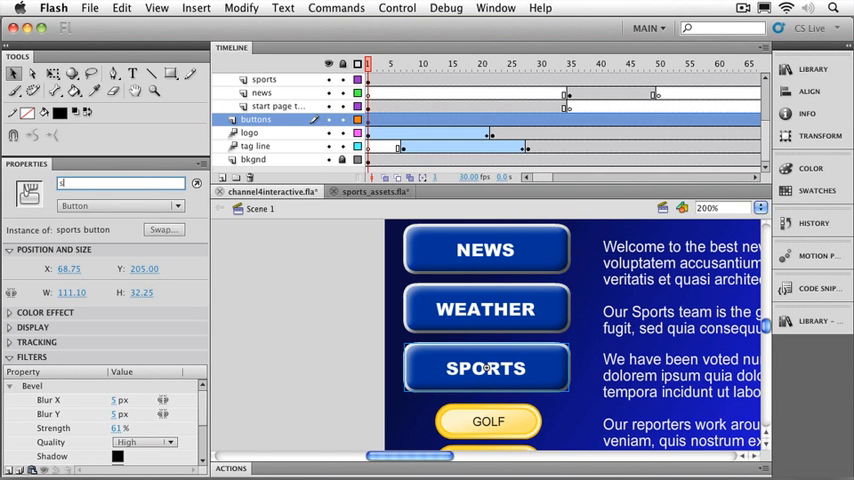
{"action": "type", "text": "sports_btn"}
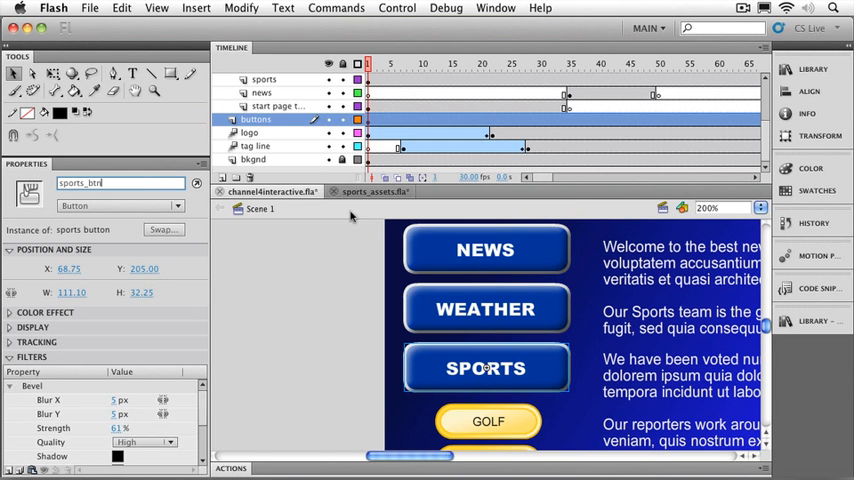
{"action": "scroll", "scroll_direction": "down", "scroll_amount": 3}
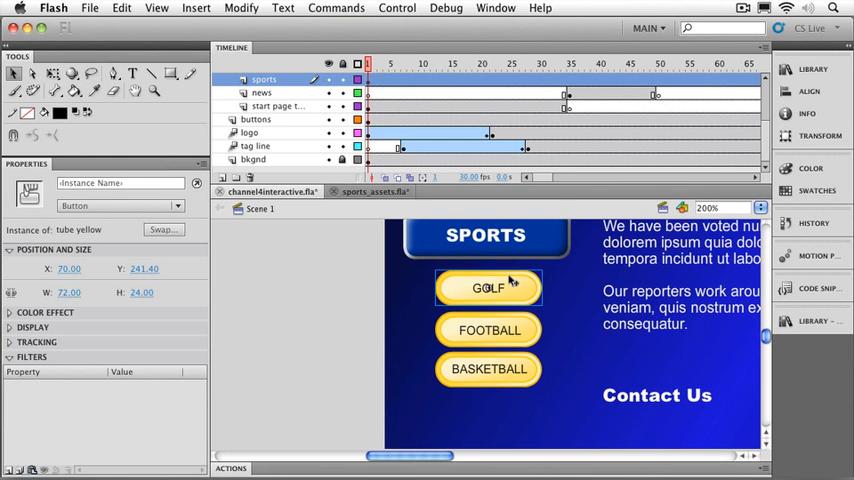
- Name the sports sub-buttons golf_btn, football_btn and basketball_btn
{"action": "left_click", "coordinate": [118, 182]}
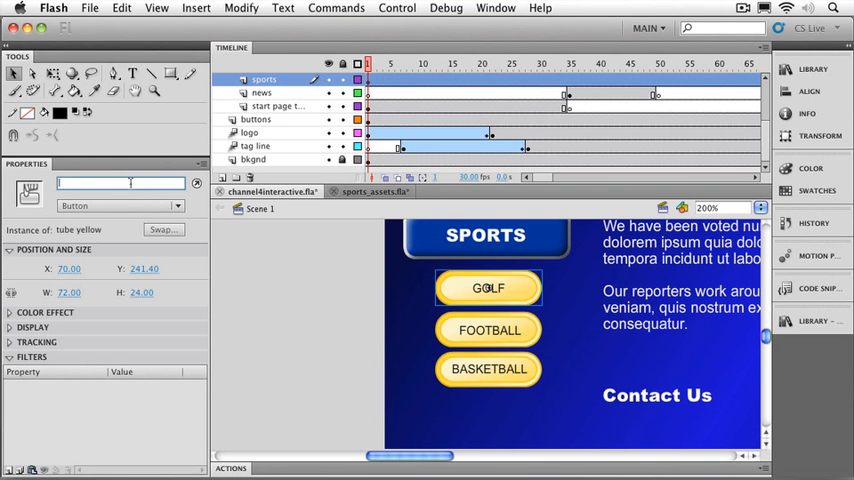
{"action": "type", "text": "golf"}
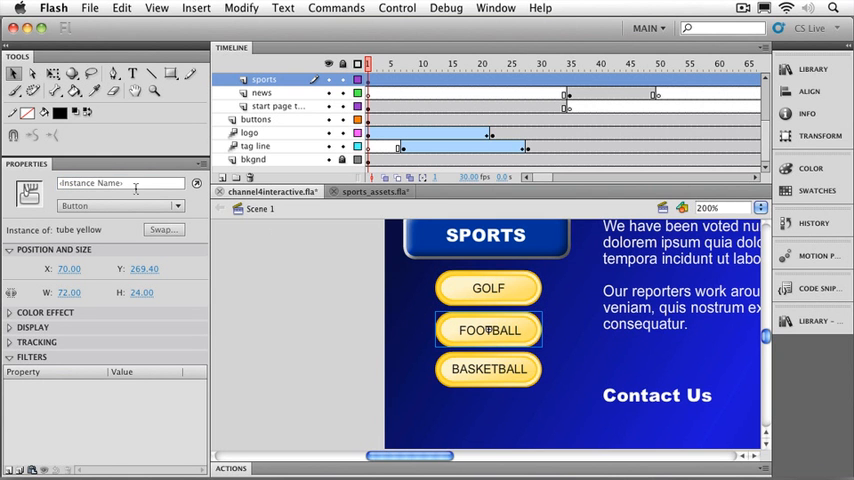
{"action": "type", "text": "foo"}
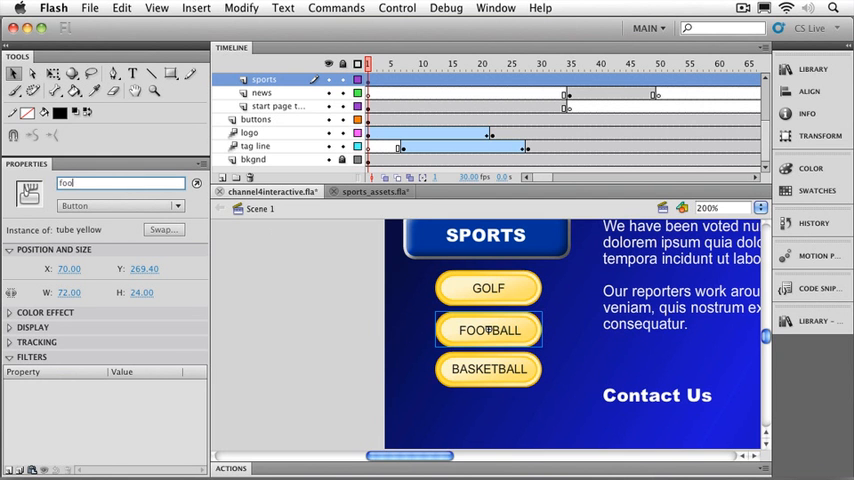
{"action": "type", "text": "football_btn"}
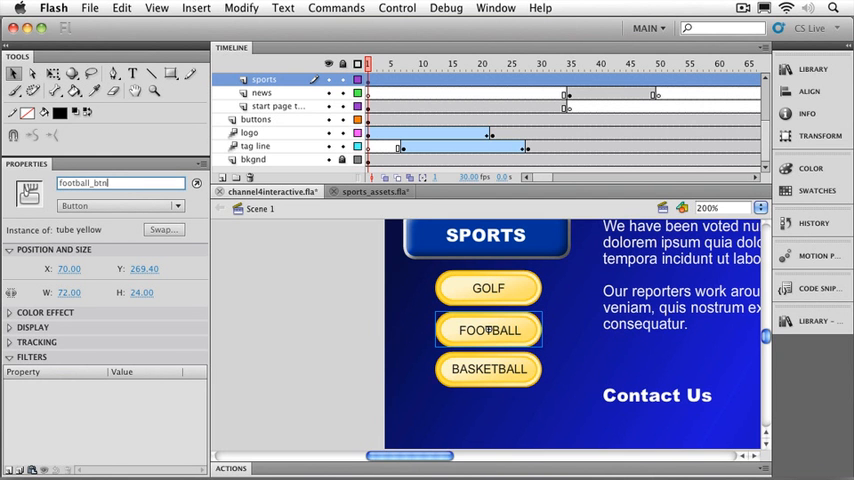
{"action": "mouse_move", "coordinate": [442, 366]}
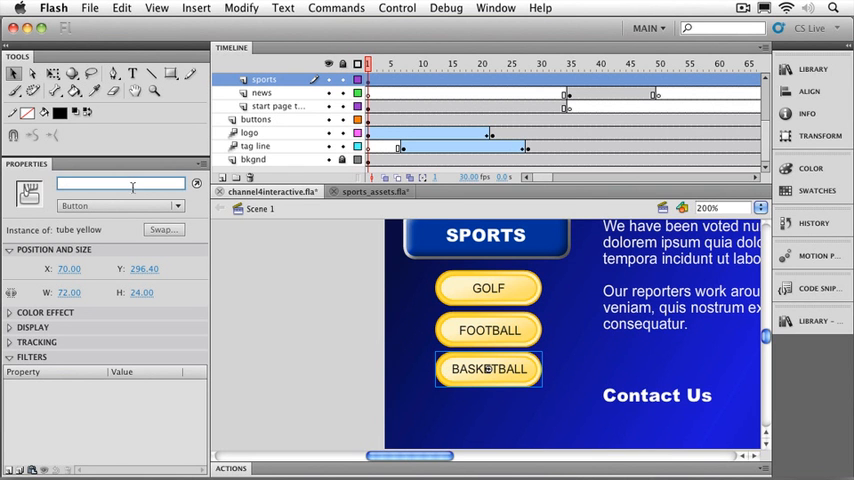
{"action": "type", "text": "basketball"}
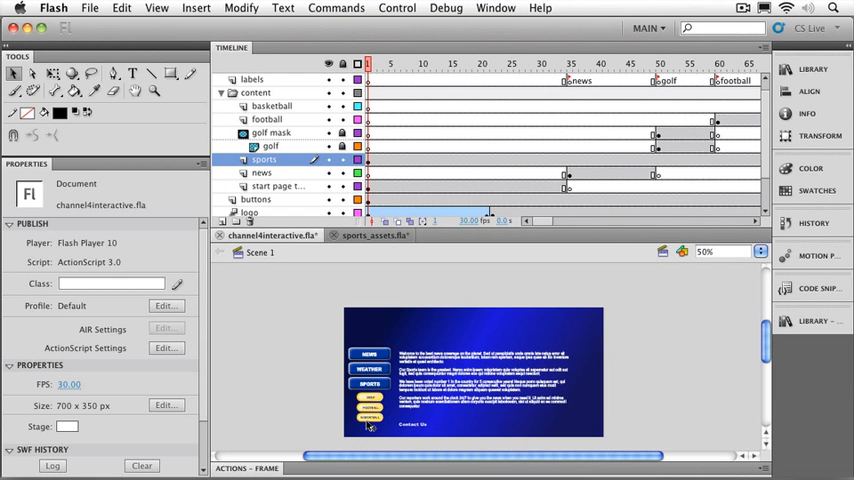
{"action": "mouse_move", "coordinate": [388, 390]}
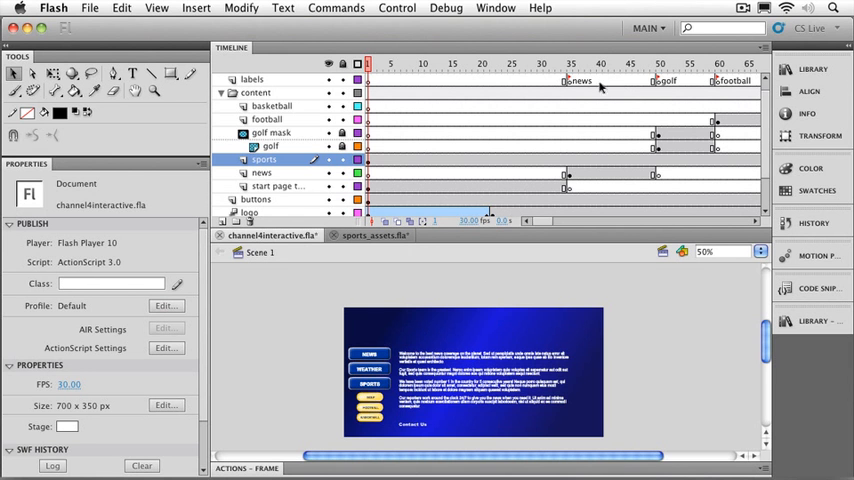
{"action": "mouse_move", "coordinate": [613, 83]}
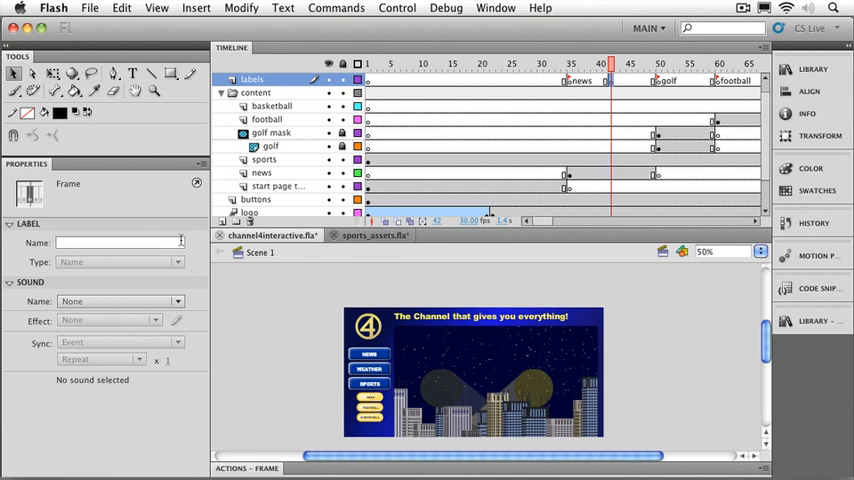
- Enter 'sports' as the label name for frame 42 on the labels layer
{"action": "type", "text": "sp"}
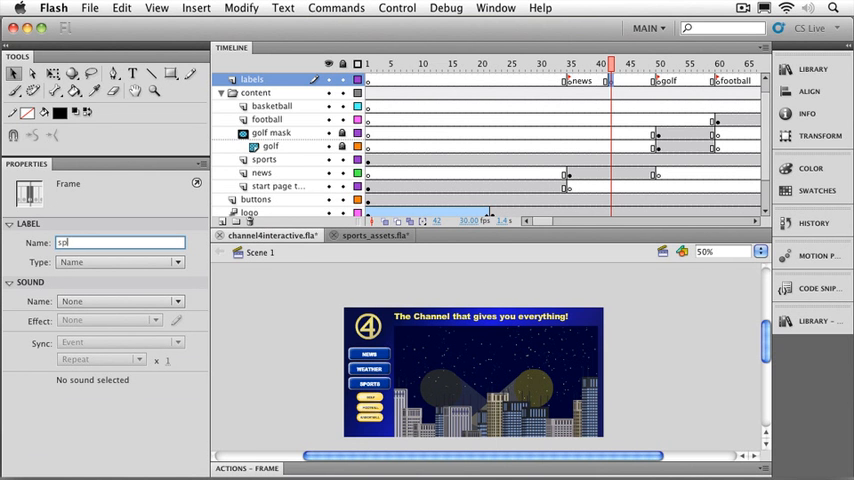
{"action": "type", "text": "sports"}
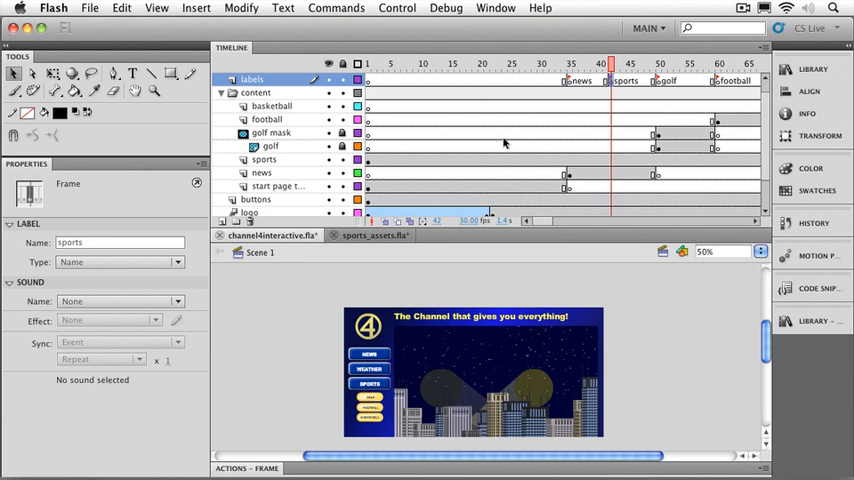
{"action": "mouse_move", "coordinate": [615, 88]}
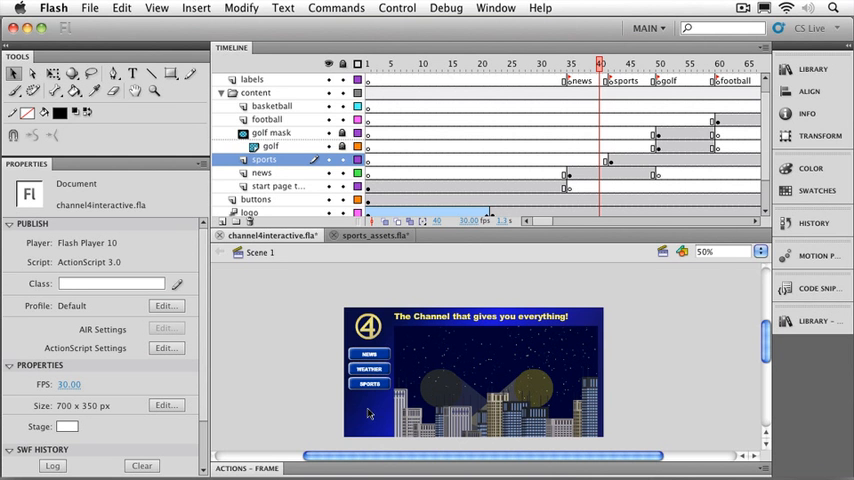
{"action": "mouse_move", "coordinate": [479, 386]}
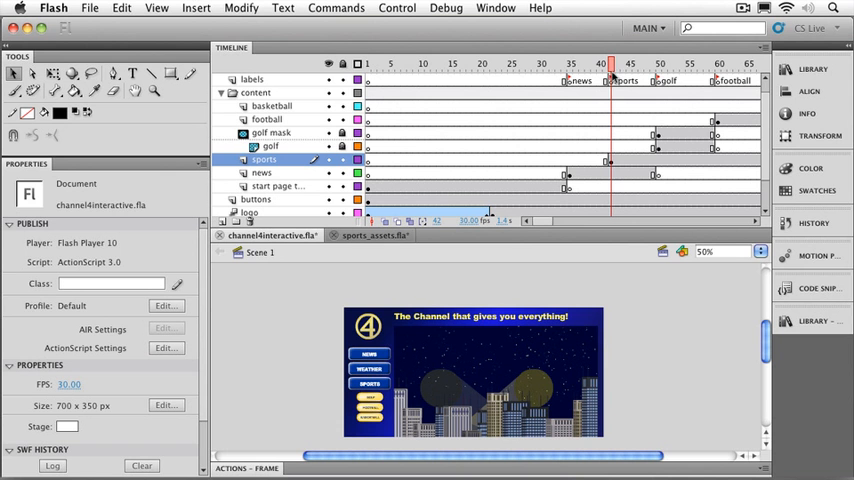
{"action": "mouse_move", "coordinate": [633, 168]}
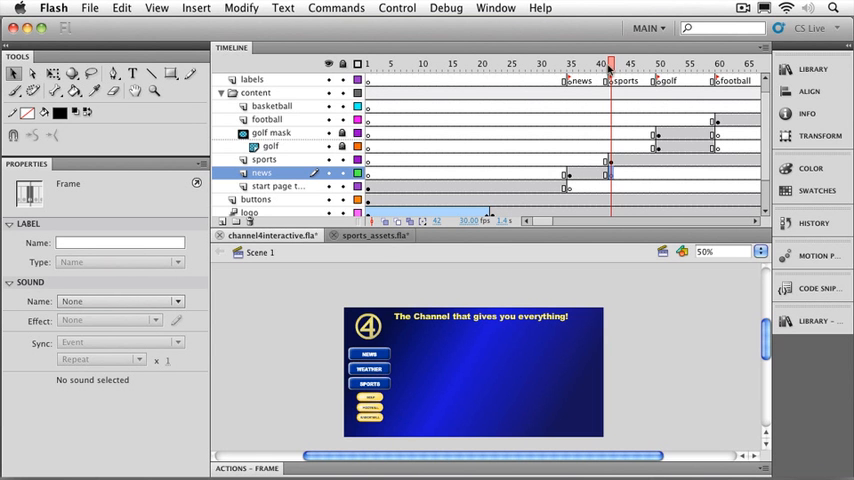
{"action": "mouse_move", "coordinate": [608, 68]}
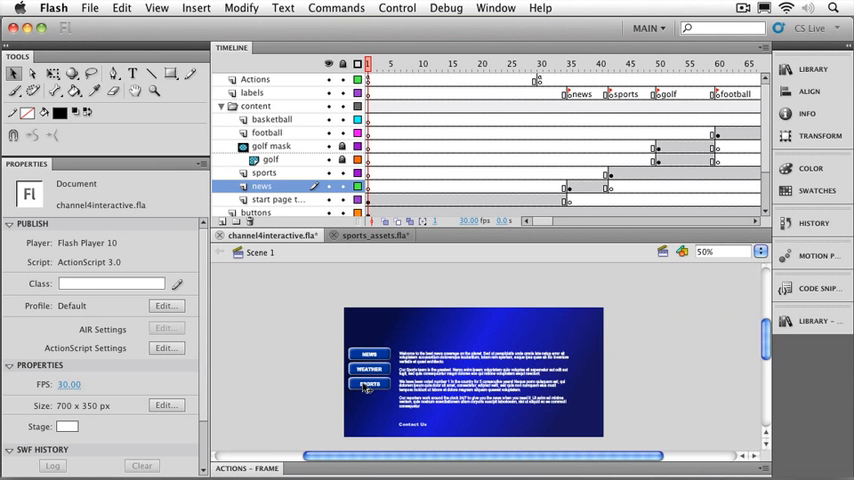
- Select the SPORTS button and work through its click-to-go-to-frame code in the Actions panel
{"action": "left_click", "coordinate": [369, 384]}
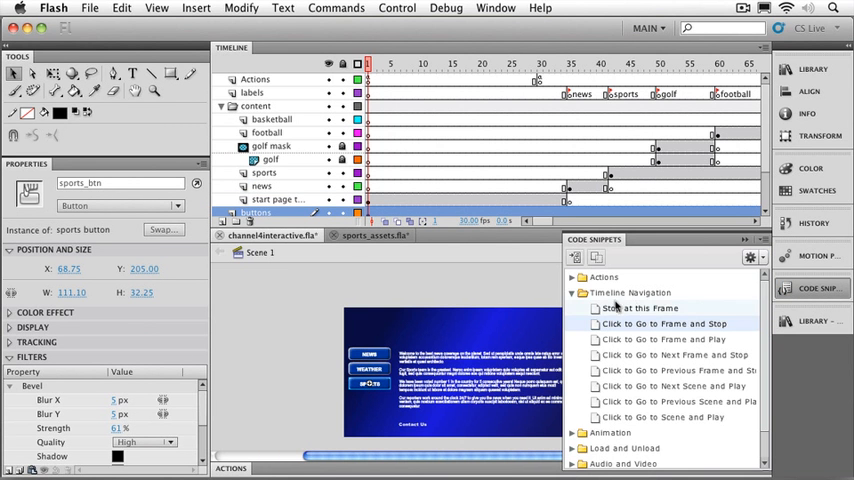
{"action": "mouse_move", "coordinate": [665, 323]}
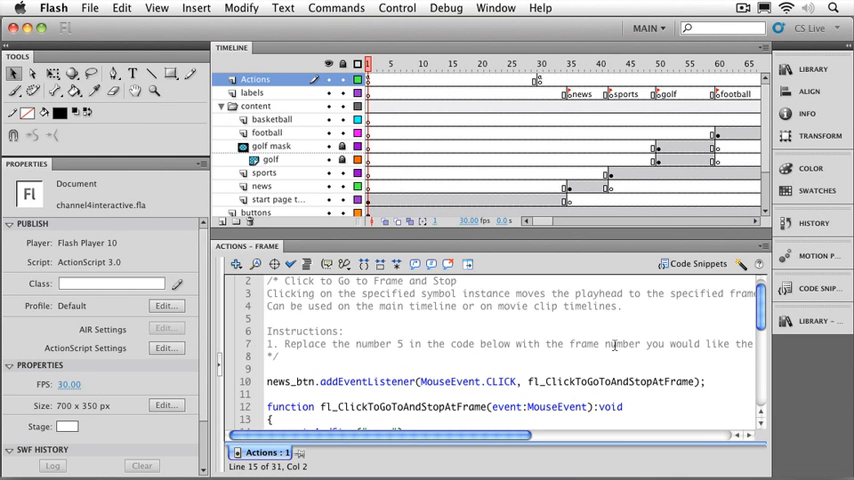
{"action": "scroll", "scroll_direction": "down", "scroll_amount": 3}
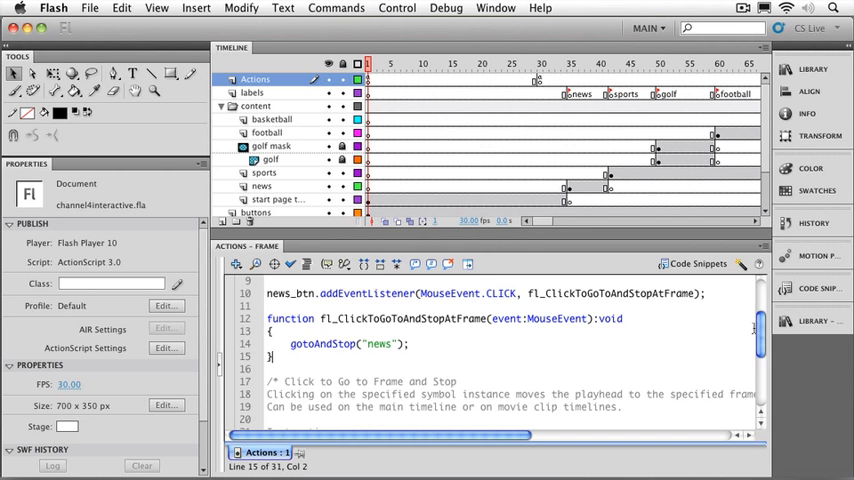
{"action": "scroll", "scroll_direction": "down", "scroll_amount": 3}
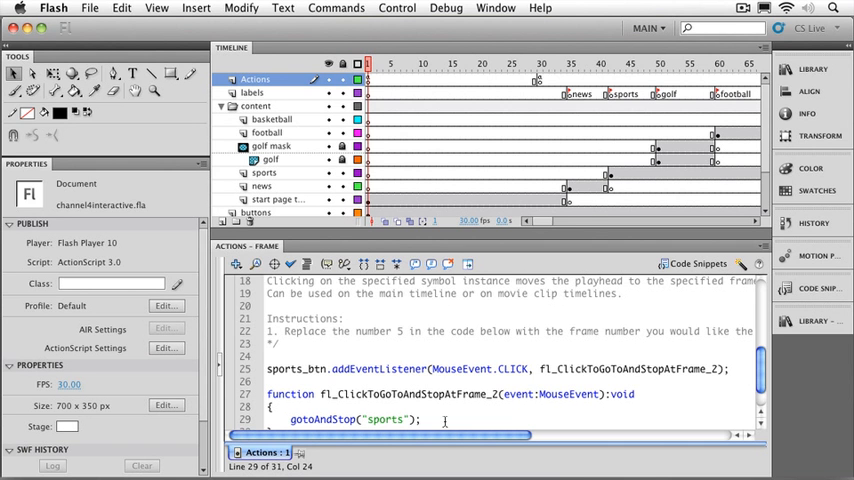
{"action": "left_click", "coordinate": [397, 8]}
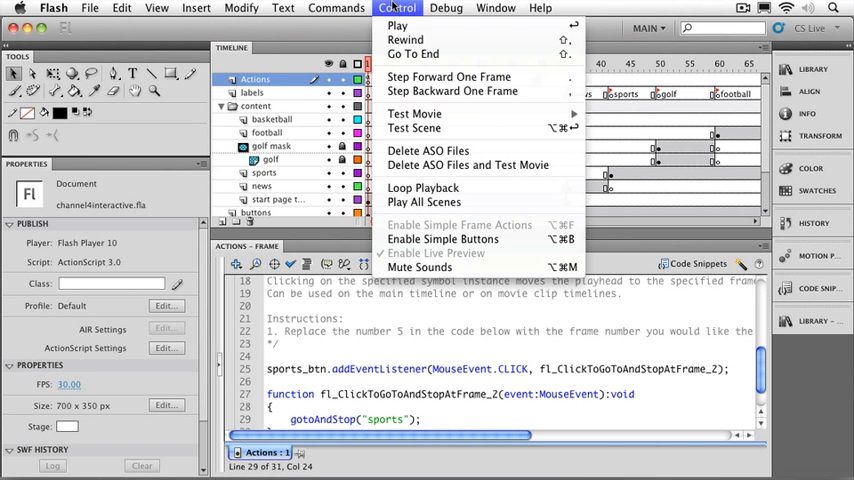
{"action": "mouse_move", "coordinate": [414, 113]}
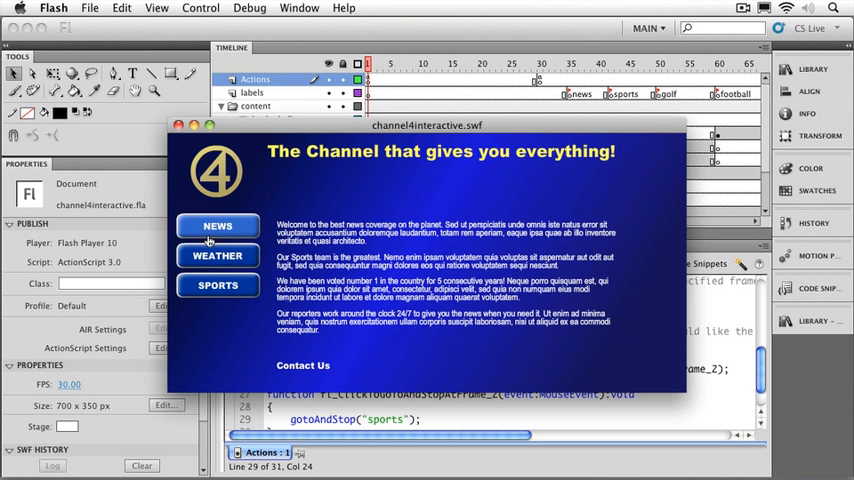
{"action": "left_click", "coordinate": [217, 225]}
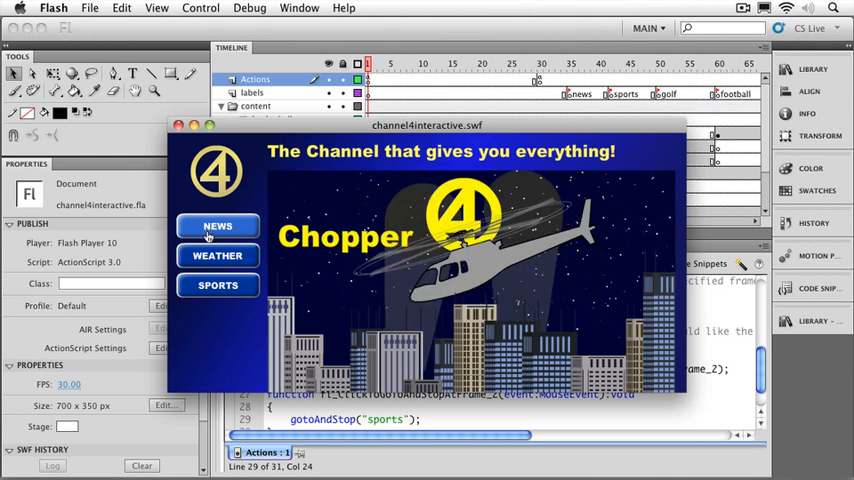
{"action": "left_click", "coordinate": [217, 285]}
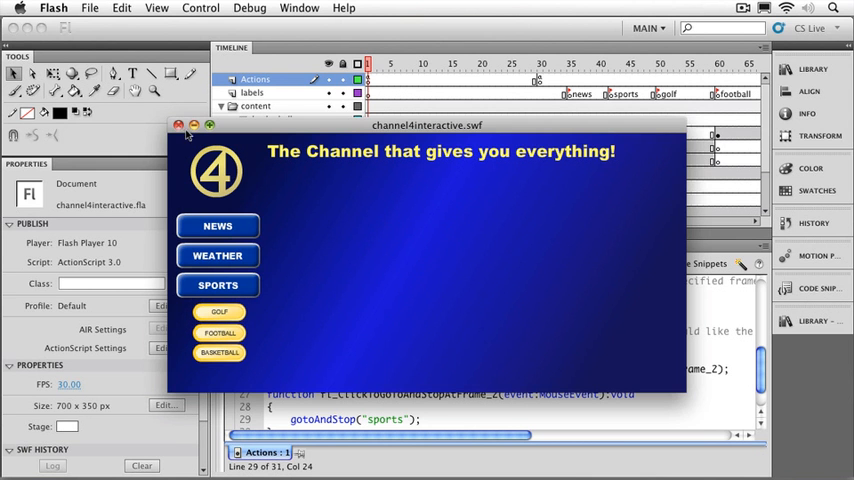
{"action": "left_click", "coordinate": [178, 125]}
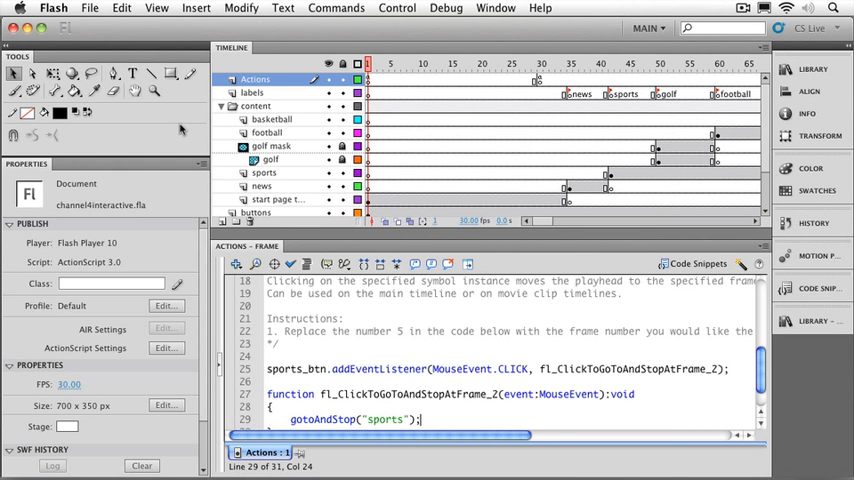
{"action": "mouse_move", "coordinate": [380, 142]}
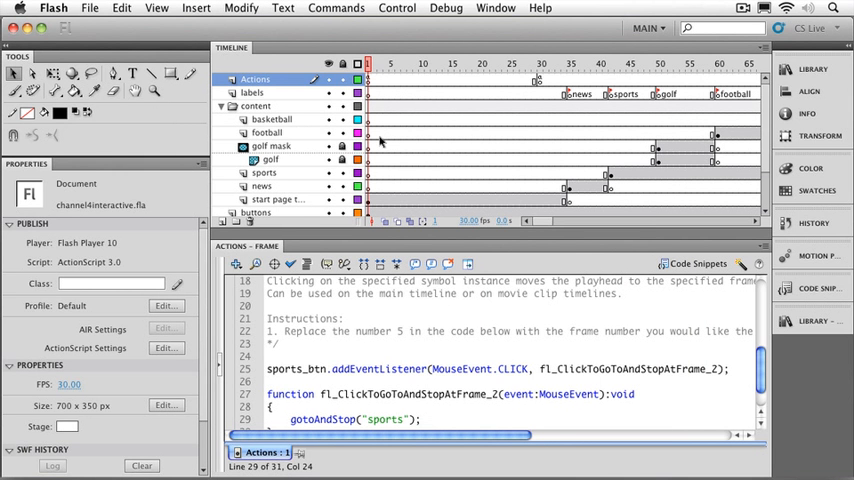
- At frame 42, change golf_btn's gotoAndStop target from 5 to "golf"
{"action": "left_click", "coordinate": [420, 419]}
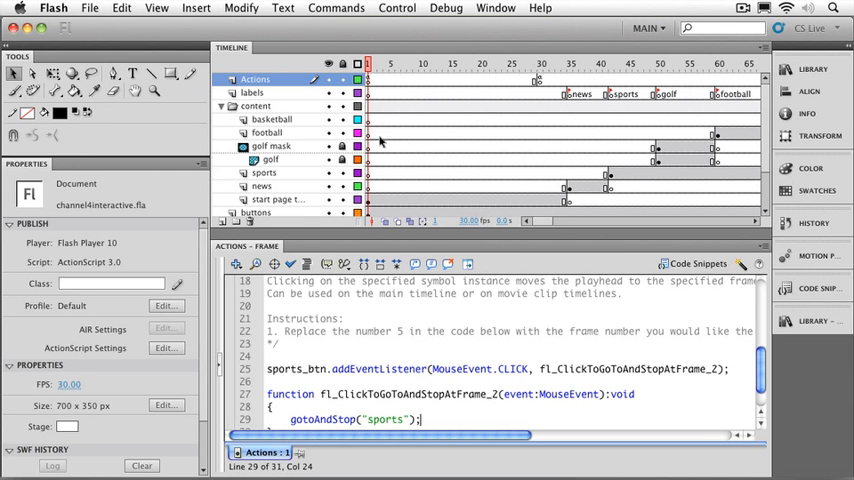
{"action": "mouse_move", "coordinate": [598, 178]}
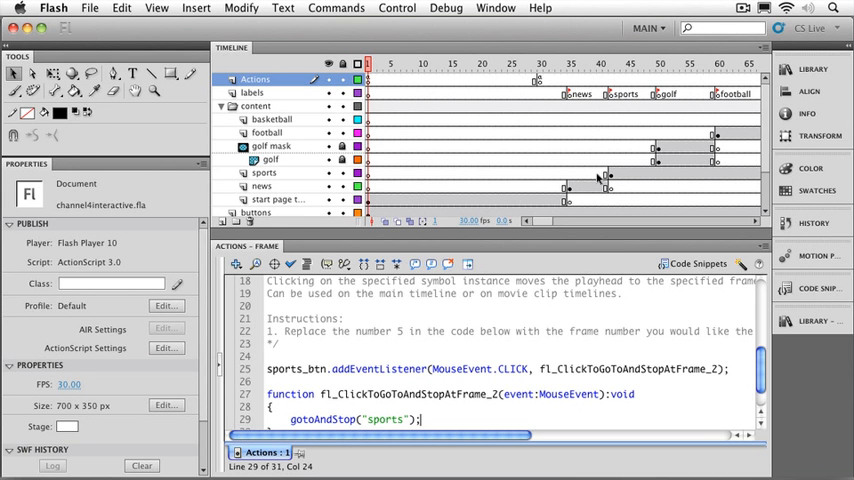
{"action": "left_click", "coordinate": [607, 172]}
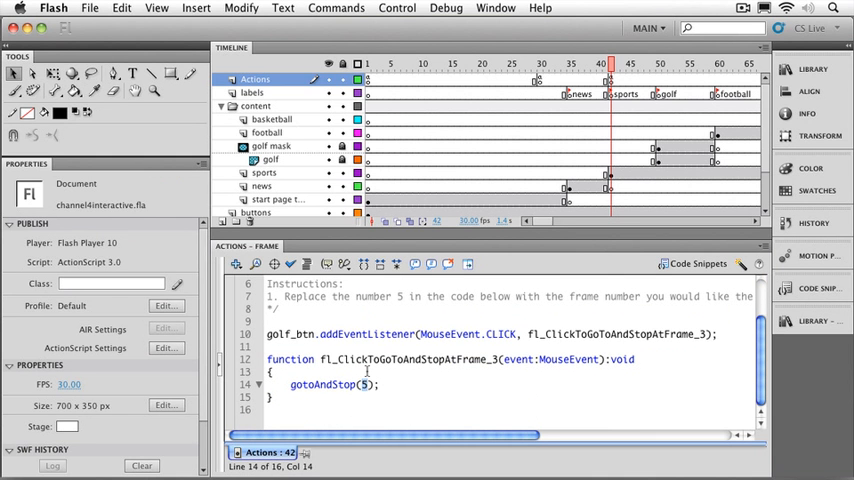
{"action": "type", "text": "\"golf\""}
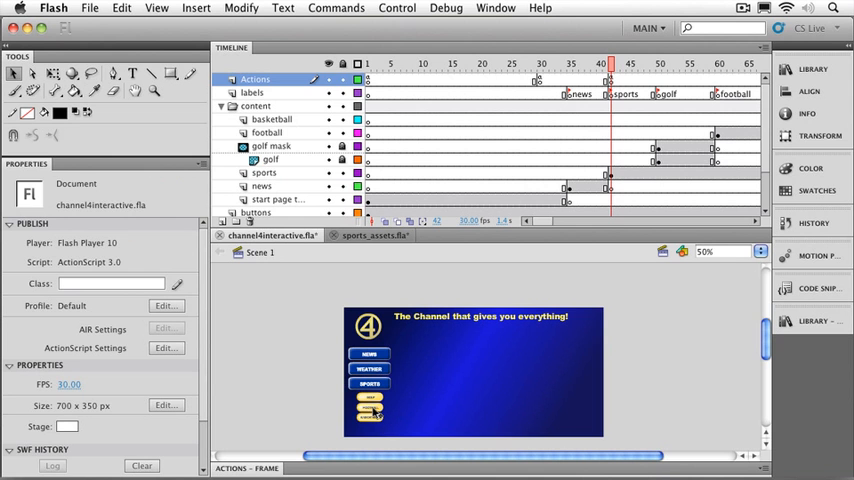
- Point football_btn and basketball_btn code at "football" and "basketball", then start a test run
{"action": "left_click", "coordinate": [264, 172]}
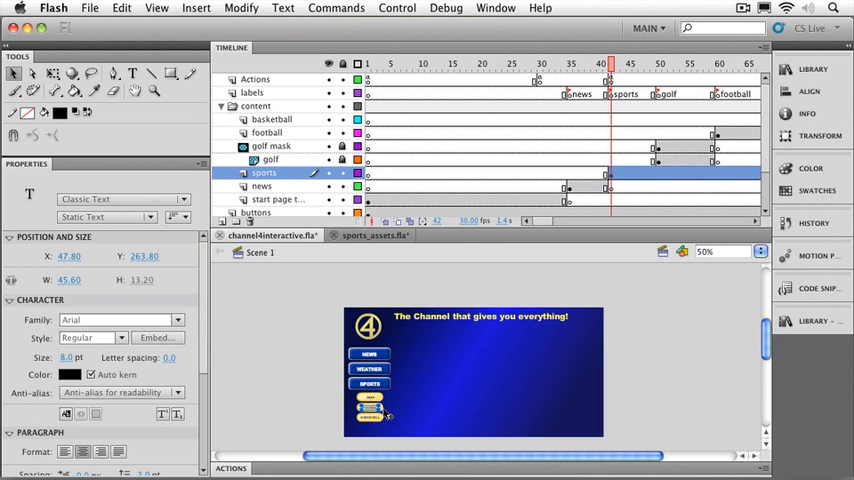
{"action": "left_click", "coordinate": [370, 412]}
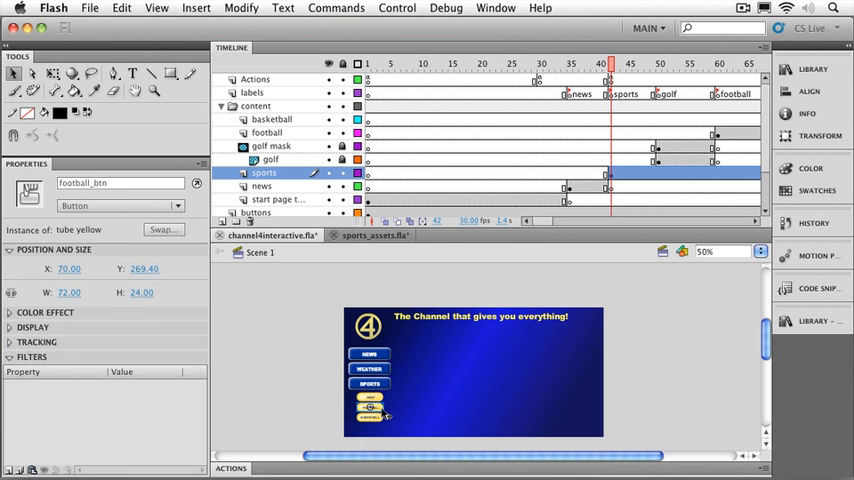
{"action": "mouse_move", "coordinate": [680, 335]}
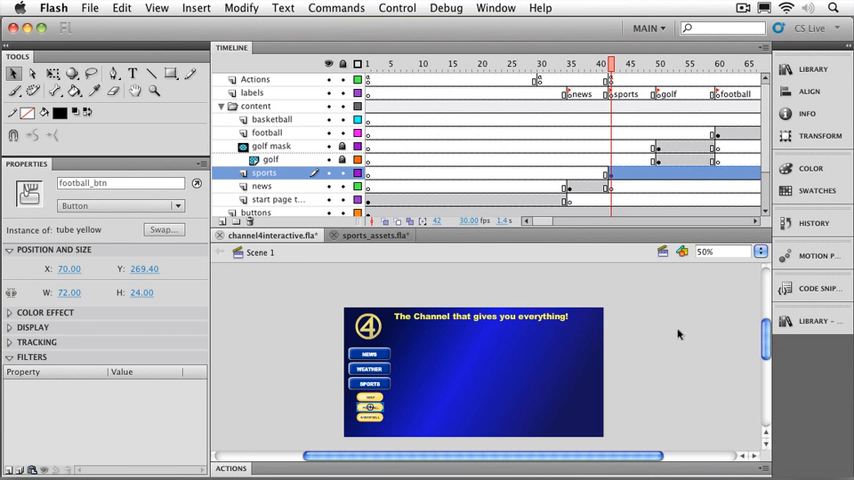
{"action": "left_click", "coordinate": [816, 289]}
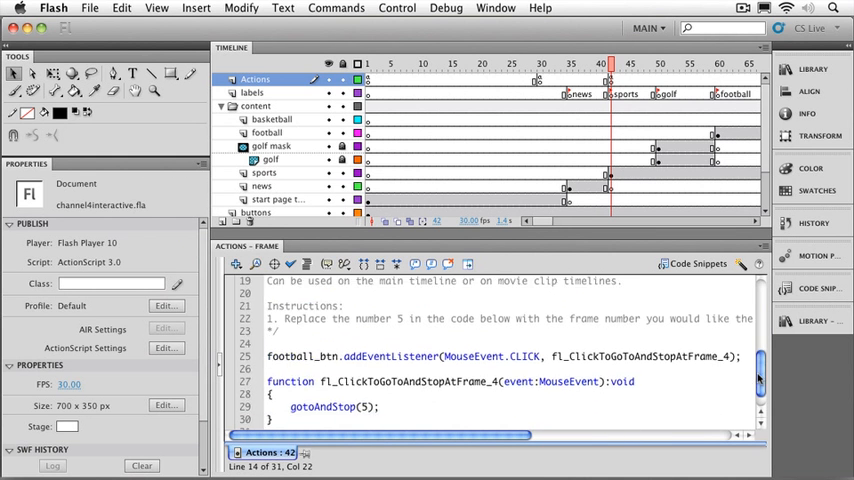
{"action": "scroll", "scroll_direction": "down", "scroll_amount": 3}
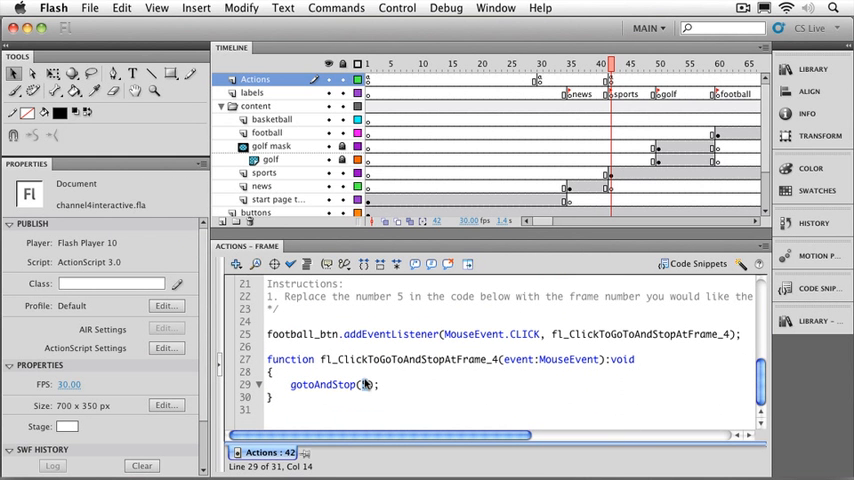
{"action": "type", "text": "footb"}
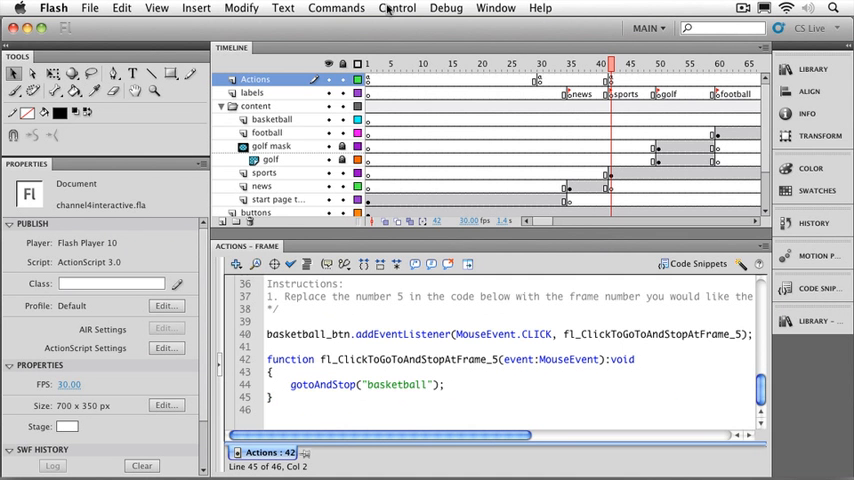
{"action": "left_click", "coordinate": [398, 8]}
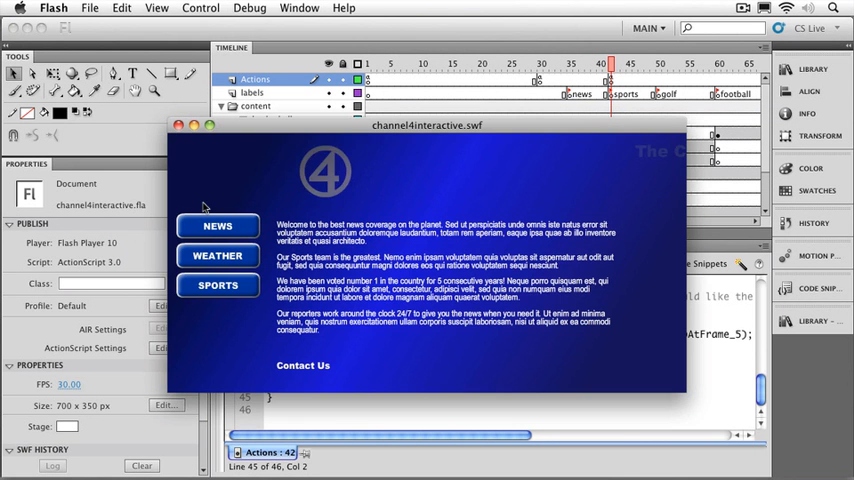
{"action": "left_click", "coordinate": [218, 285]}
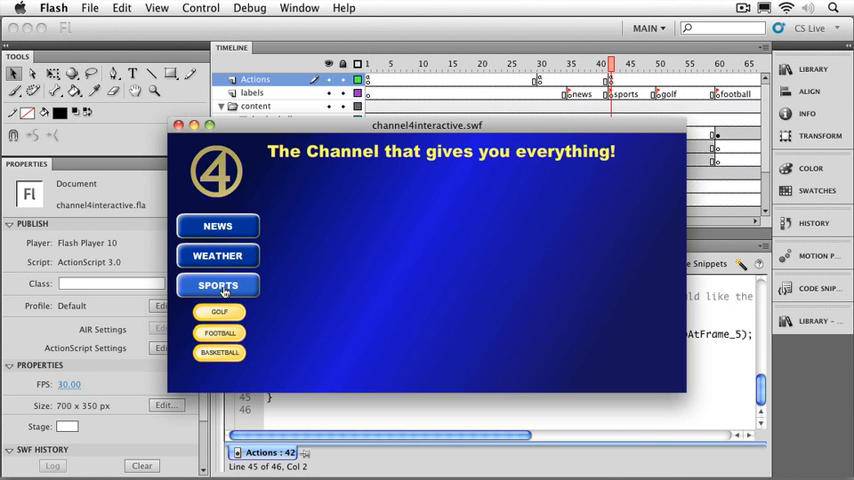
{"action": "left_click", "coordinate": [219, 312]}
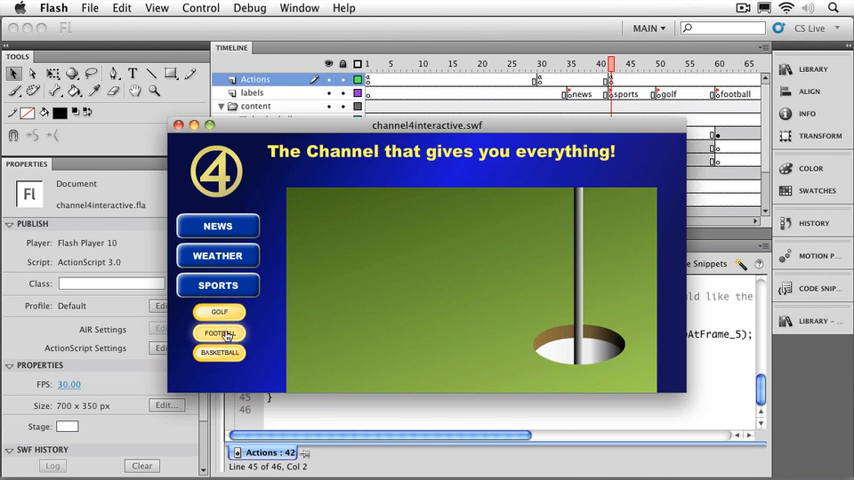
{"action": "left_click", "coordinate": [218, 333]}
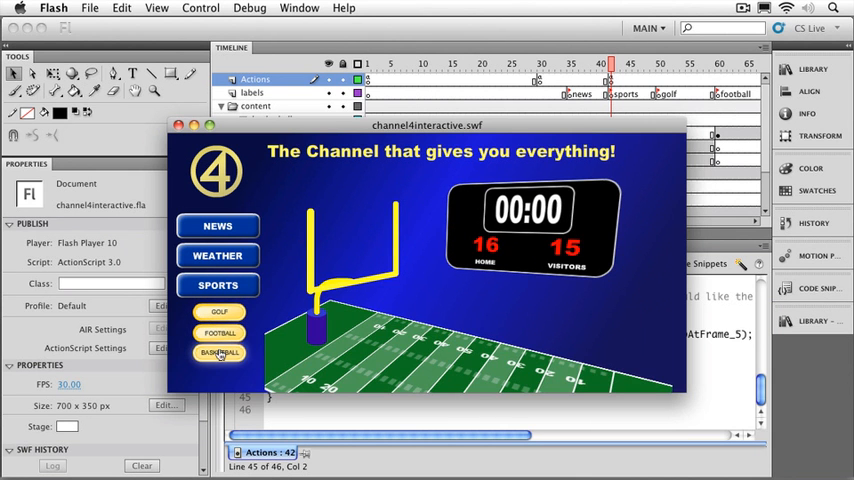
{"action": "left_click", "coordinate": [219, 353]}
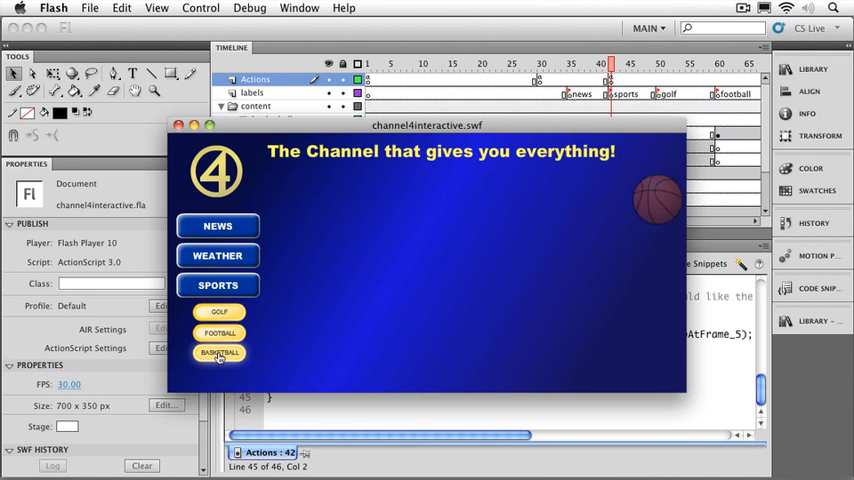
{"action": "left_click", "coordinate": [218, 352]}
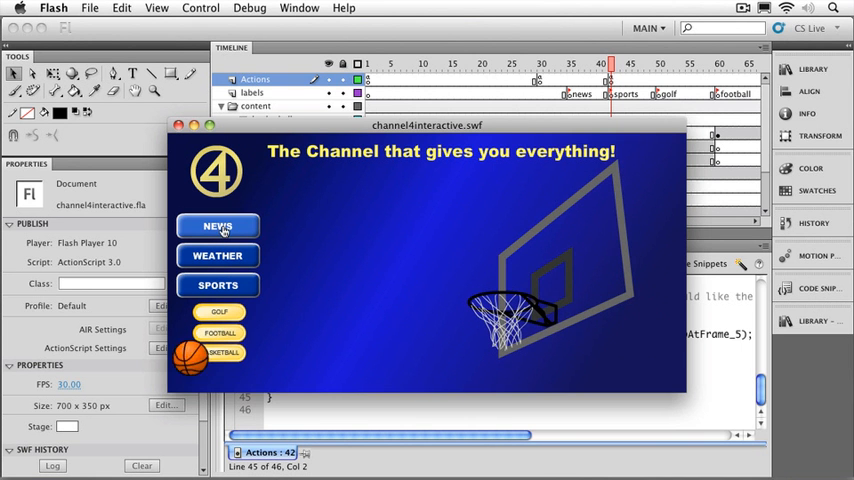
{"action": "left_click", "coordinate": [218, 226]}
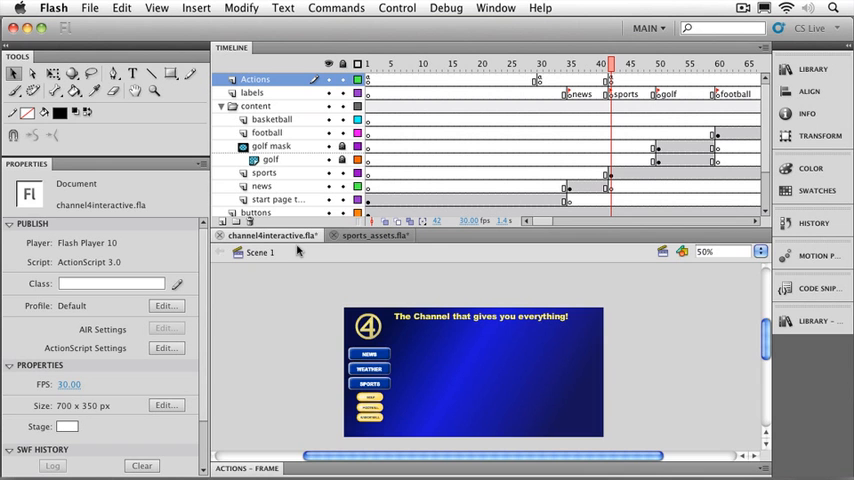
{"action": "mouse_move", "coordinate": [301, 377]}
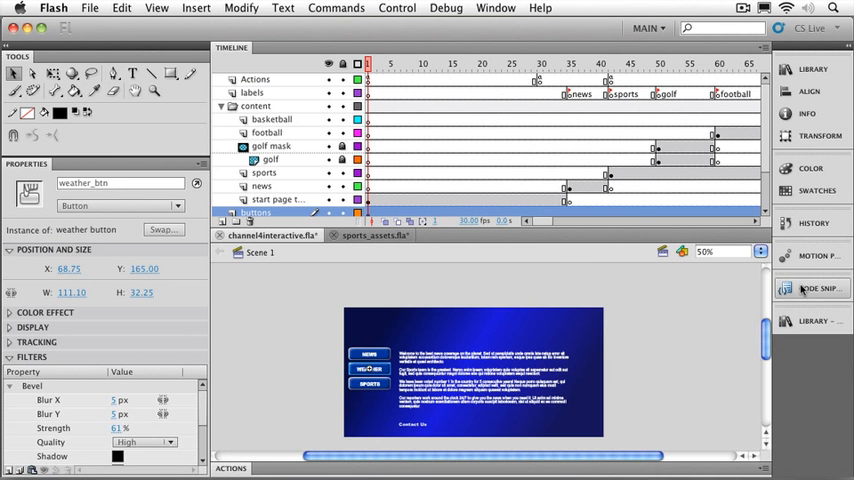
- With weather_btn selected, open the Code Snippets panel
{"action": "left_click", "coordinate": [819, 289]}
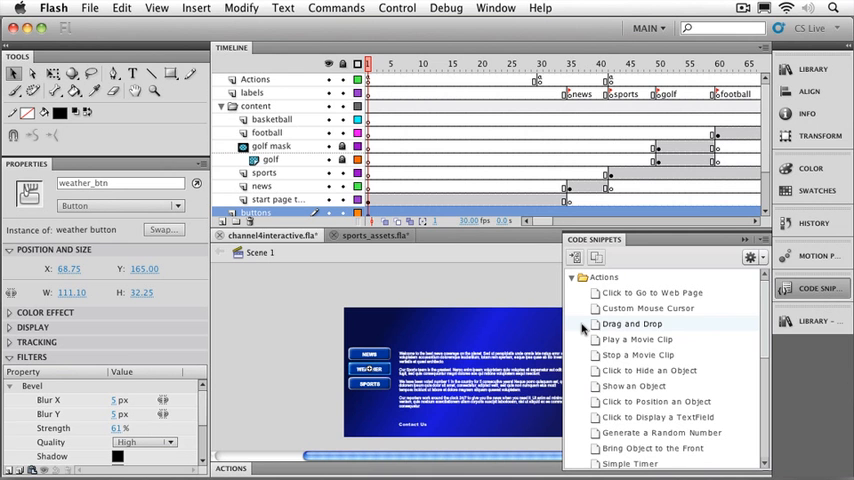
{"action": "mouse_move", "coordinate": [647, 308]}
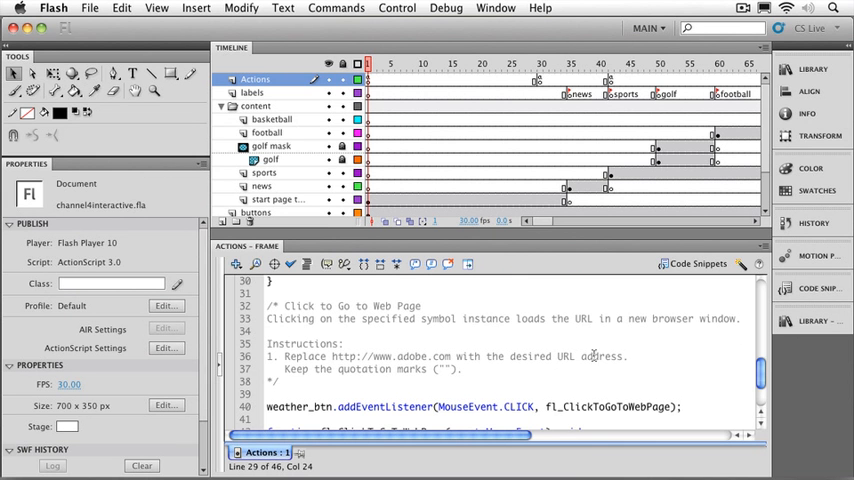
{"action": "mouse_move", "coordinate": [761, 377]}
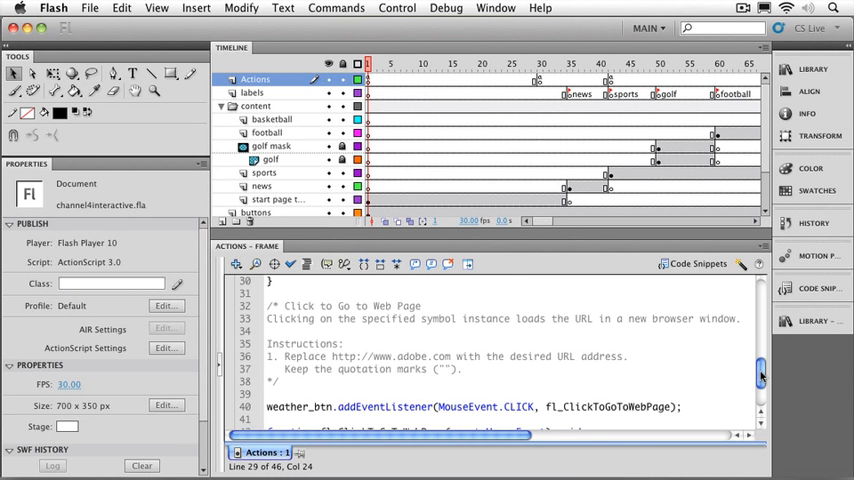
- Replace "adobe" in the navigateToURL address with "totaltraining"
{"action": "scroll", "scroll_direction": "down", "scroll_amount": 3}
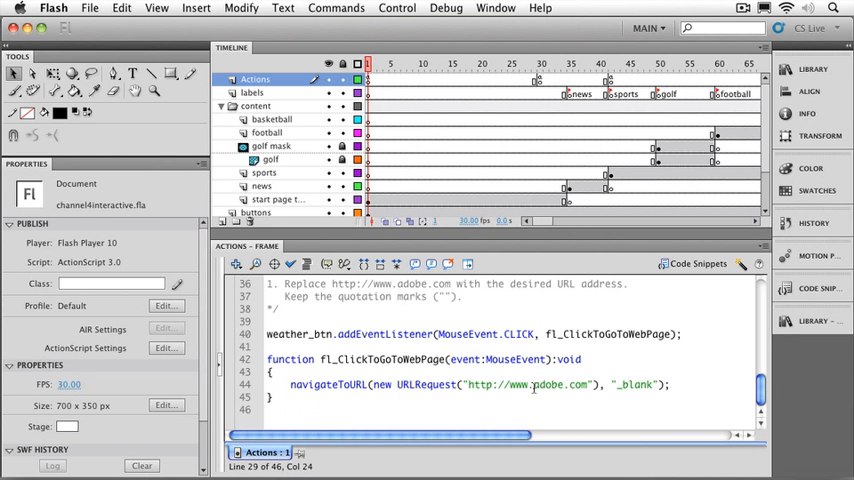
{"action": "double_click", "coordinate": [548, 385]}
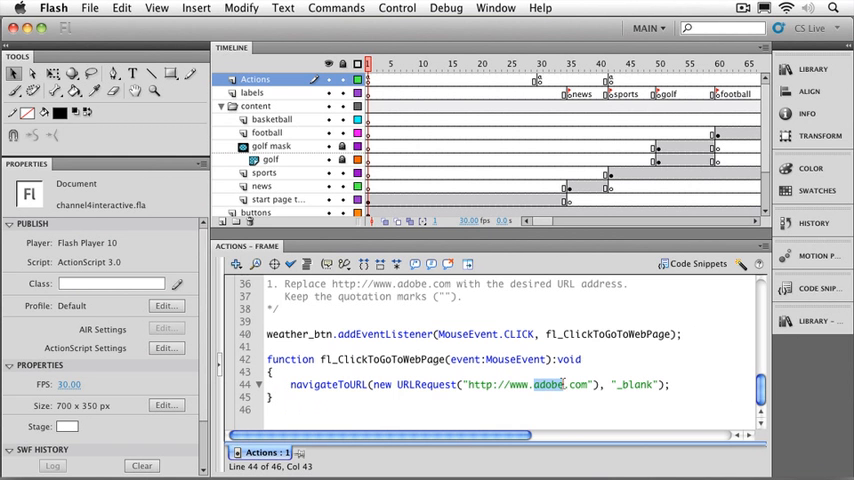
{"action": "type", "text": "totaltraining"}
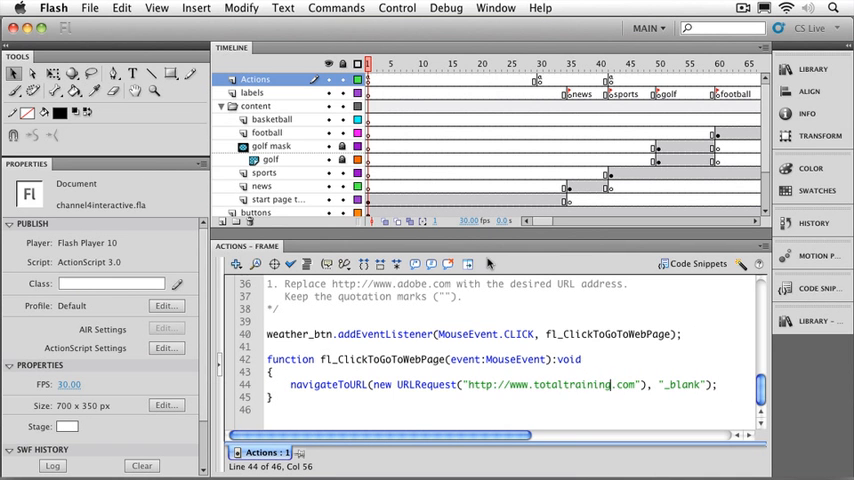
- Test channel4interactive.swf inside Flash Professional, then close the preview window
{"action": "left_click", "coordinate": [397, 8]}
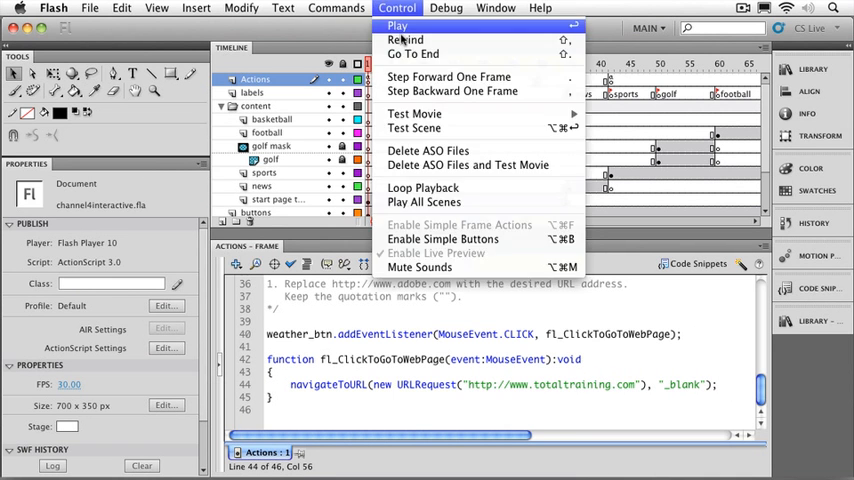
{"action": "mouse_move", "coordinate": [414, 113]}
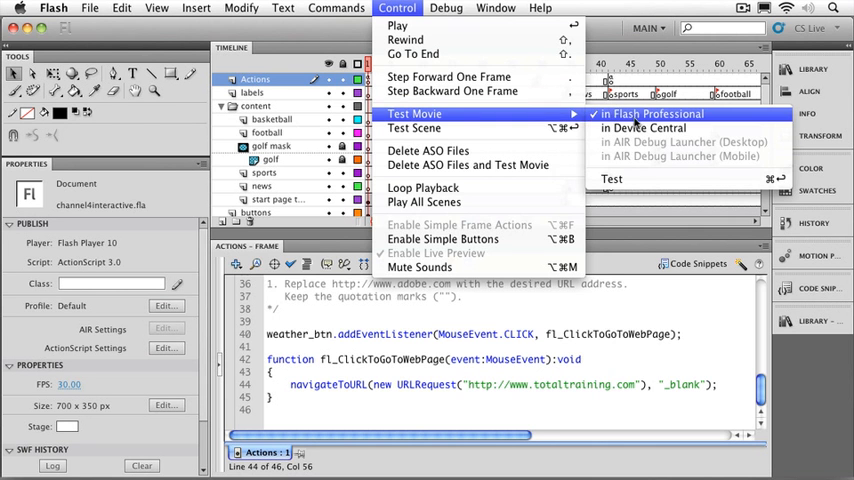
{"action": "left_click", "coordinate": [653, 113]}
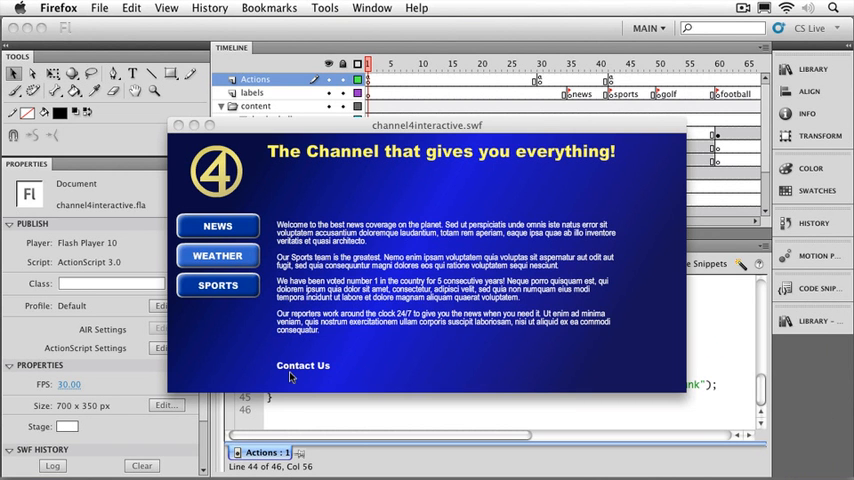
{"action": "mouse_move", "coordinate": [310, 375]}
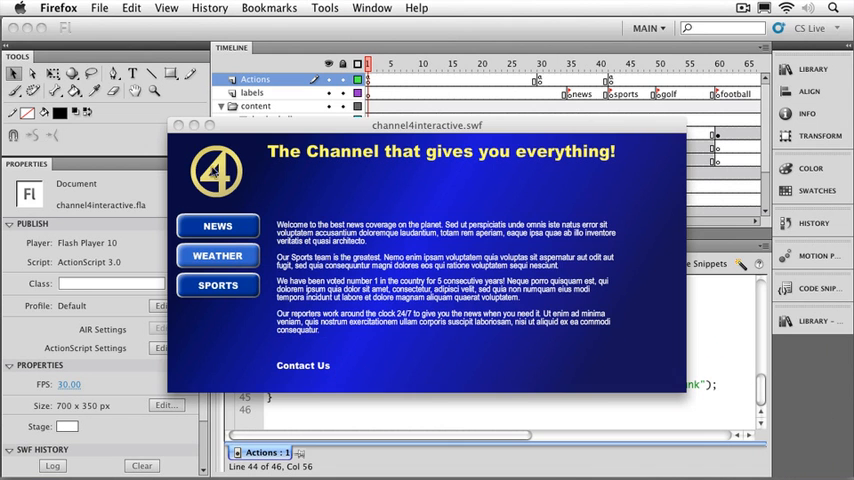
{"action": "left_click", "coordinate": [180, 125]}
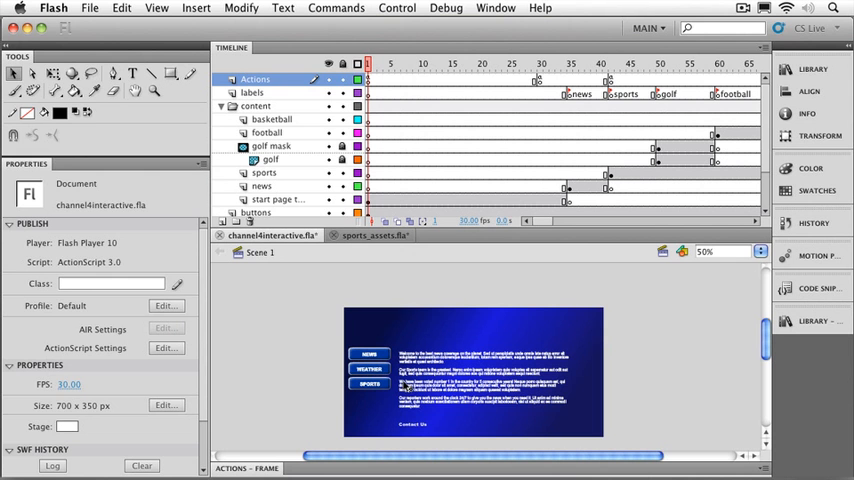
{"action": "mouse_move", "coordinate": [413, 432]}
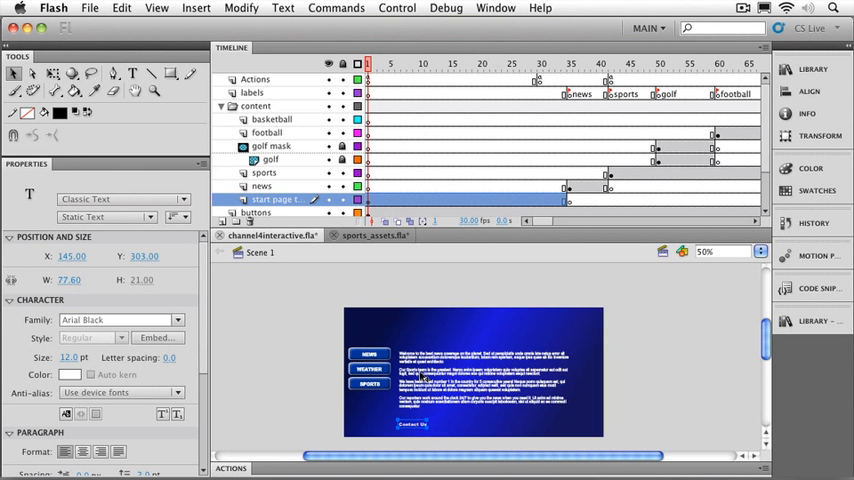
{"action": "mouse_move", "coordinate": [341, 328]}
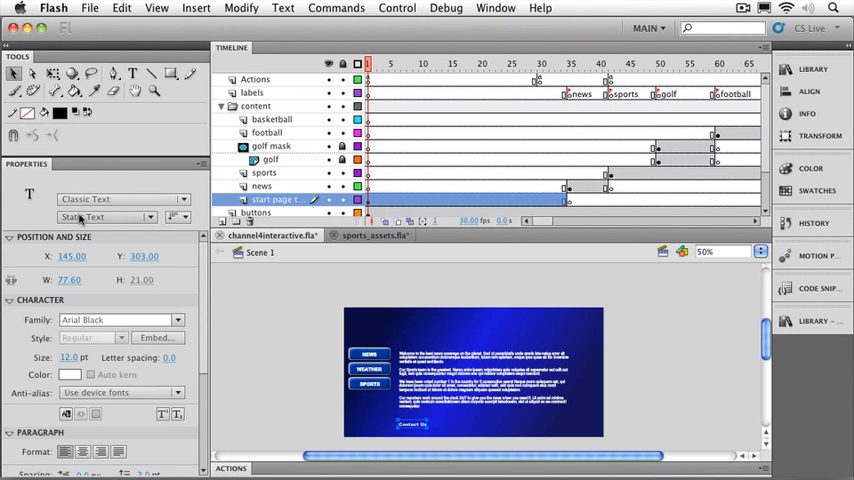
- Convert the Contact Us text into a Button symbol named 'contact button' via Modify > Convert to Symbol
{"action": "left_click", "coordinate": [242, 8]}
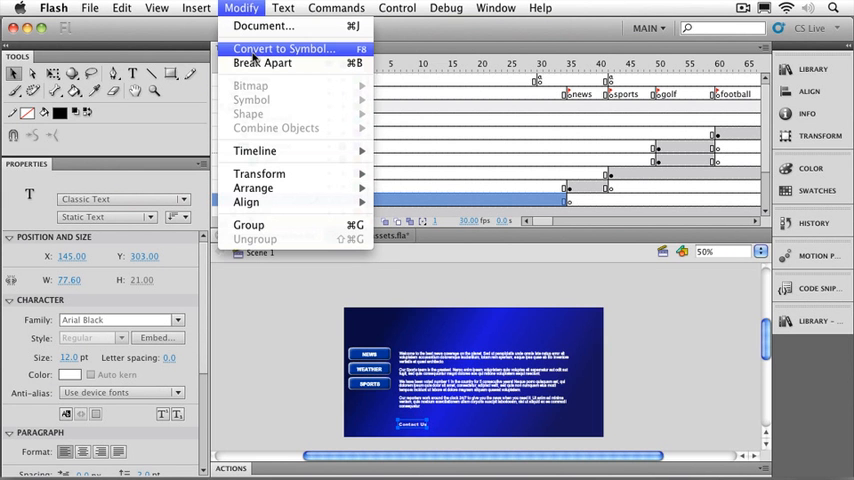
{"action": "left_click", "coordinate": [283, 48]}
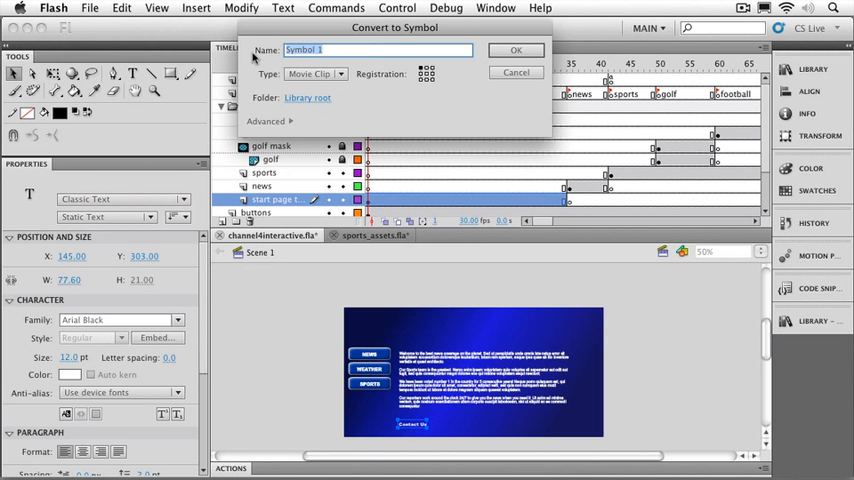
{"action": "type", "text": "contact button"}
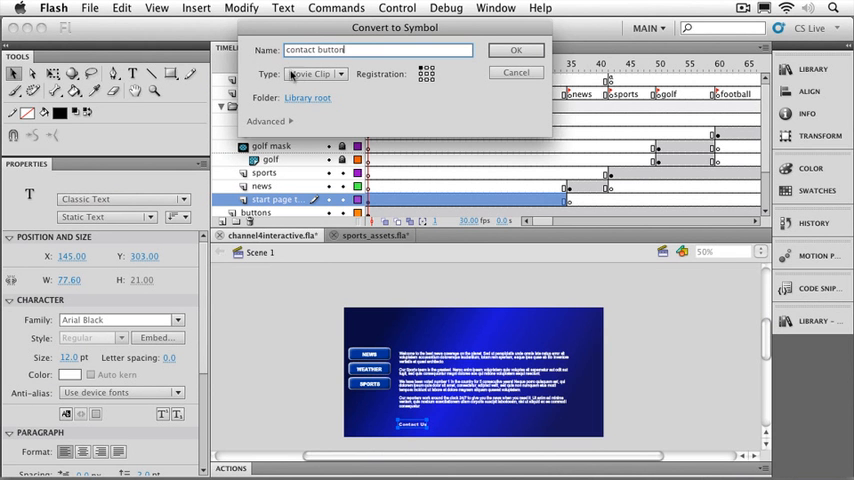
{"action": "left_click", "coordinate": [315, 73]}
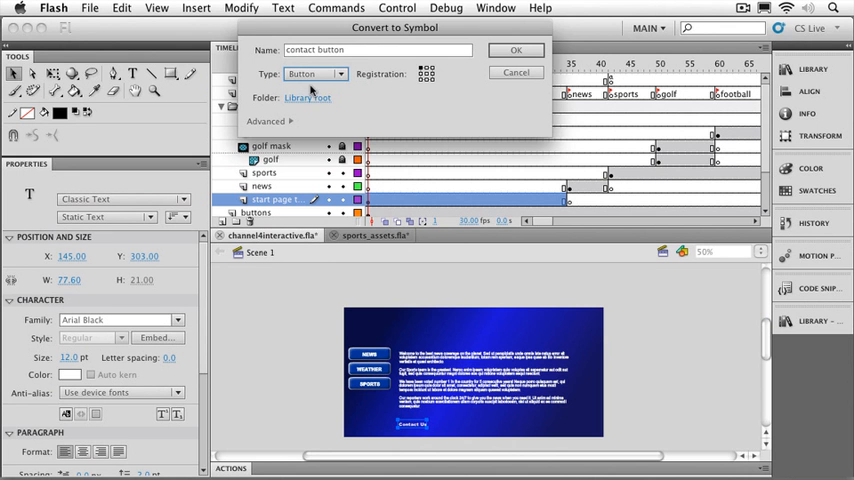
{"action": "mouse_move", "coordinate": [475, 90]}
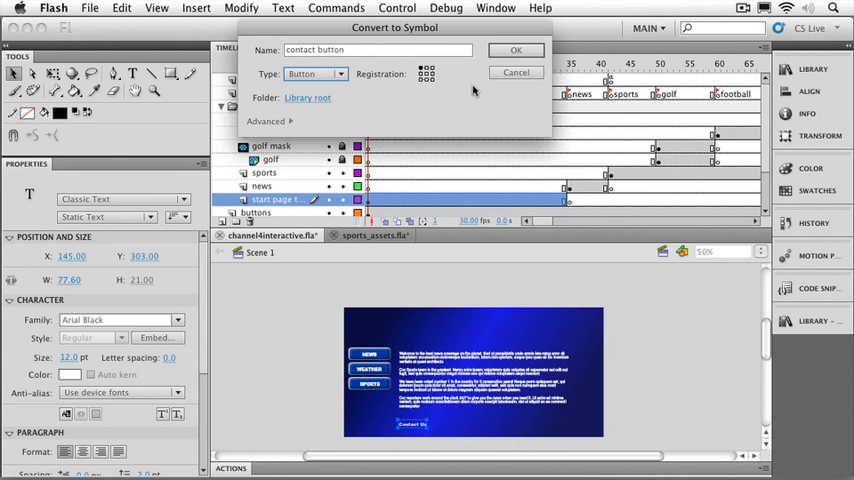
{"action": "left_click", "coordinate": [516, 50]}
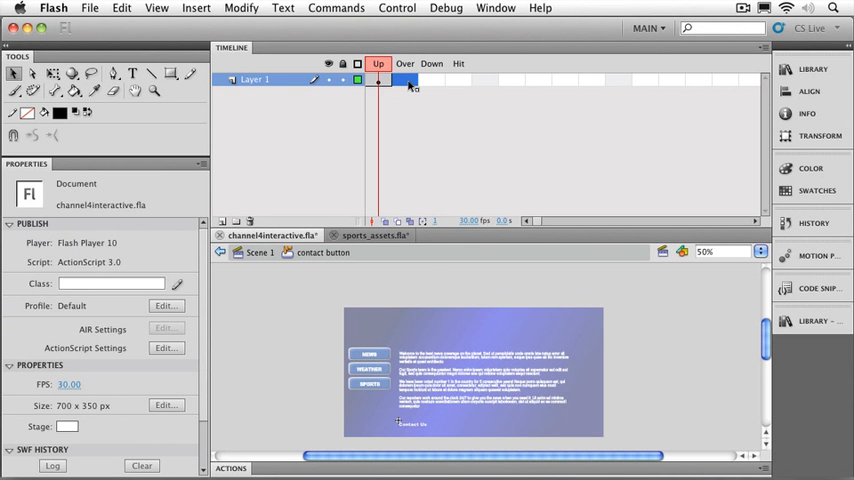
- Add an Over-state keyframe to the contact button and recolour the Contact Us text
{"action": "left_click", "coordinate": [405, 79]}
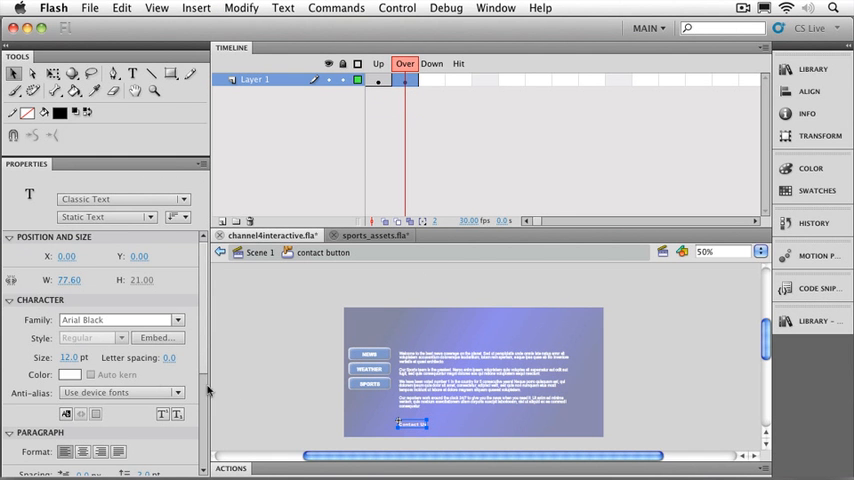
{"action": "left_click", "coordinate": [70, 374]}
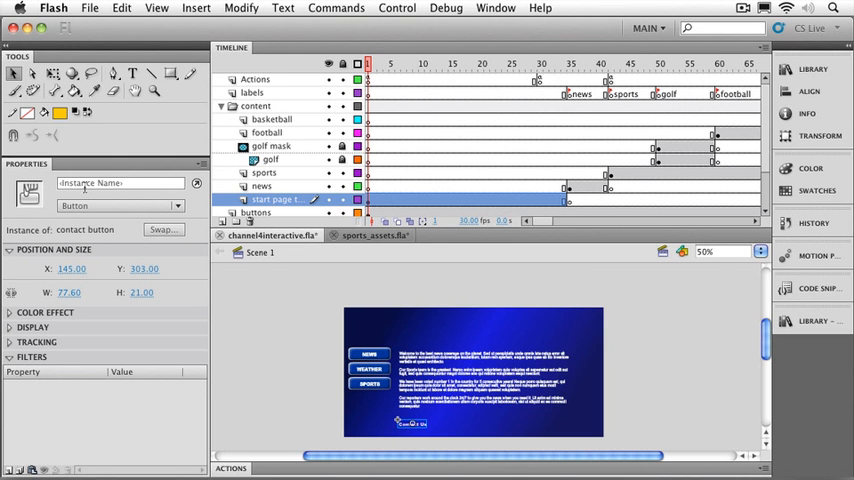
- Name the contact button instance contact_btn and open the Code Snippets list
{"action": "left_click", "coordinate": [118, 183]}
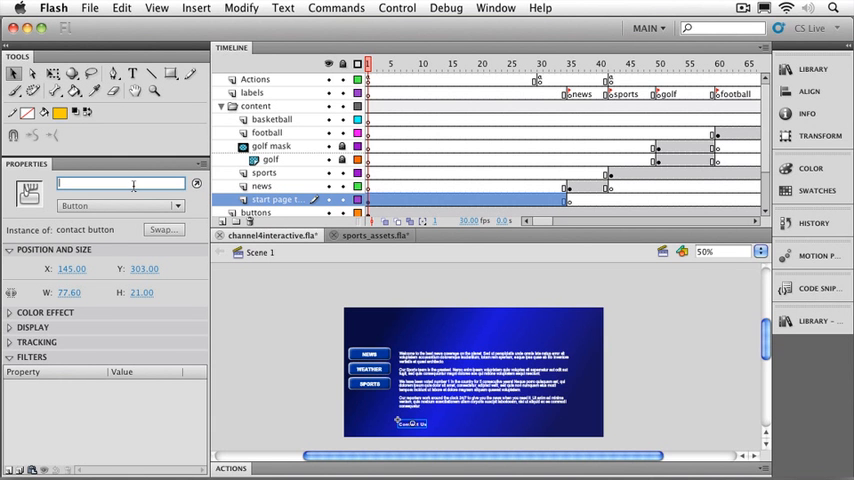
{"action": "type", "text": "contact_btn"}
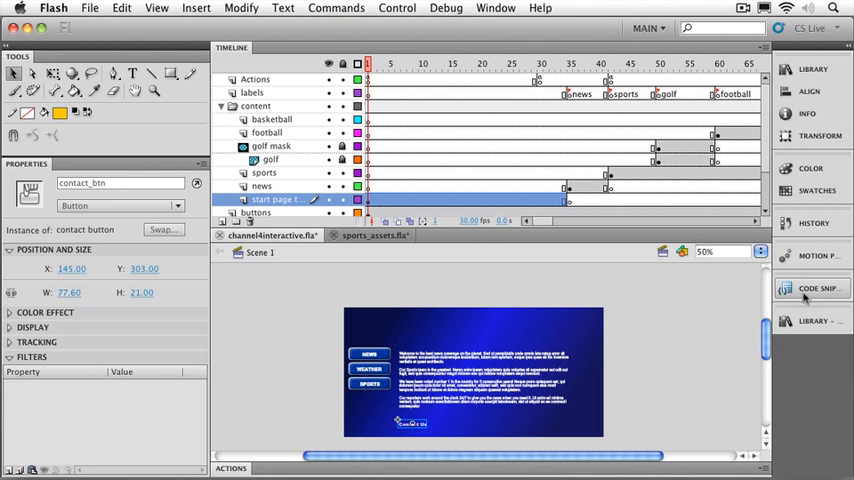
{"action": "left_click", "coordinate": [820, 288]}
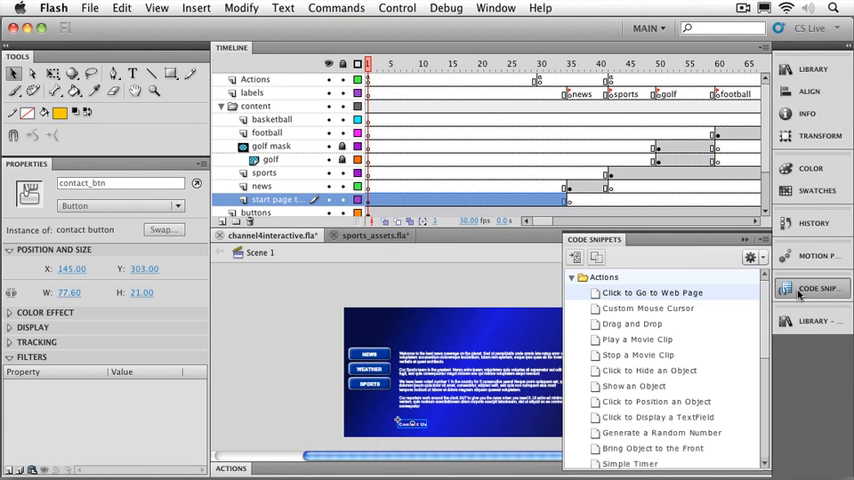
{"action": "mouse_move", "coordinate": [652, 292]}
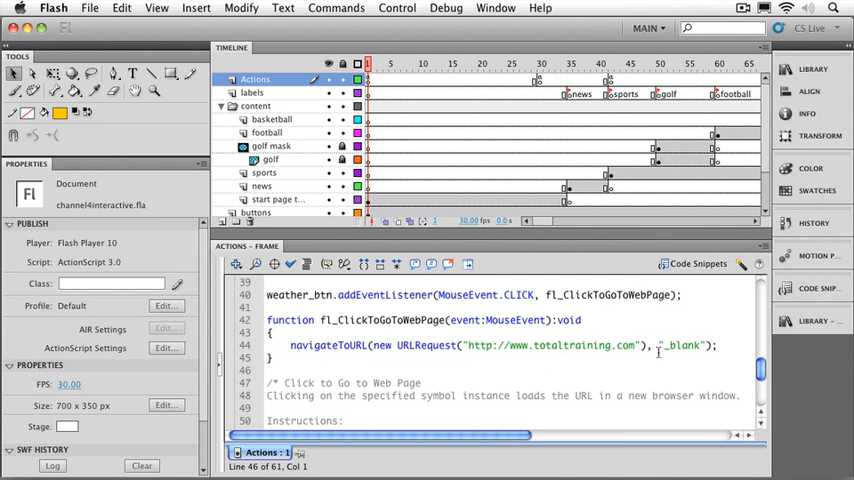
- Replace the snippet's adobe.com URL with a mailto: e-mail address ending in .com
{"action": "scroll", "scroll_direction": "down", "scroll_amount": 3}
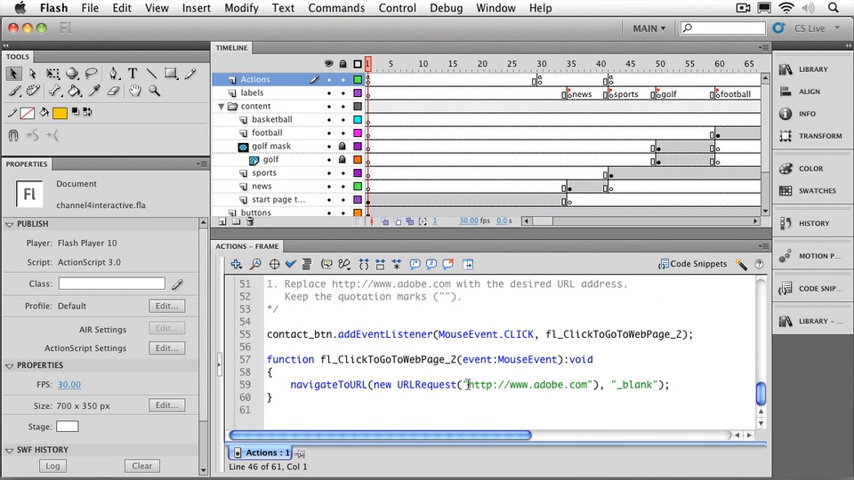
{"action": "double_click", "coordinate": [525, 384]}
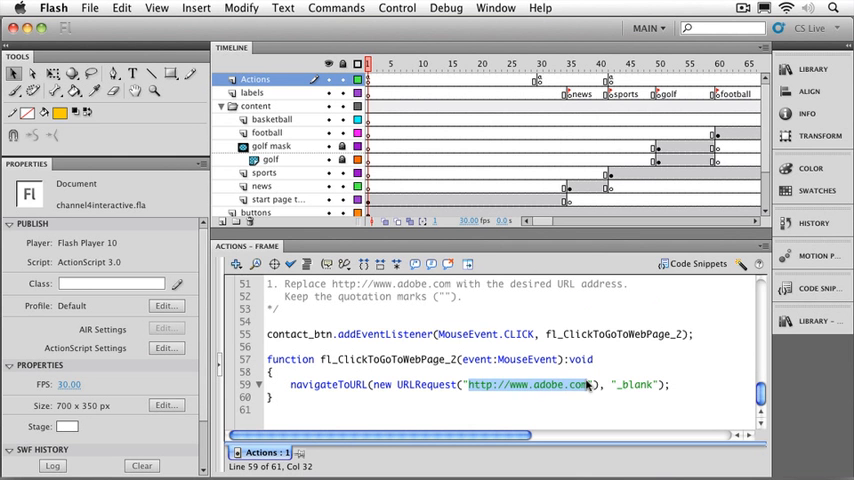
{"action": "type", "text": "mailto"}
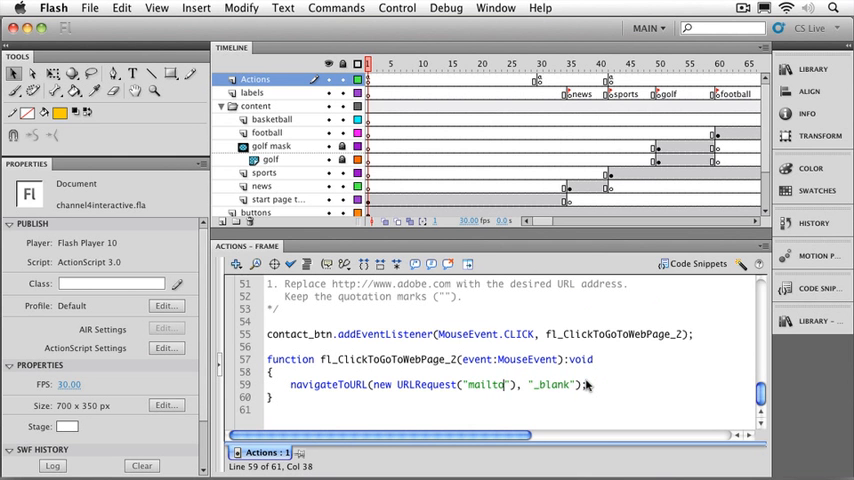
{"action": "type", "text": ":"}
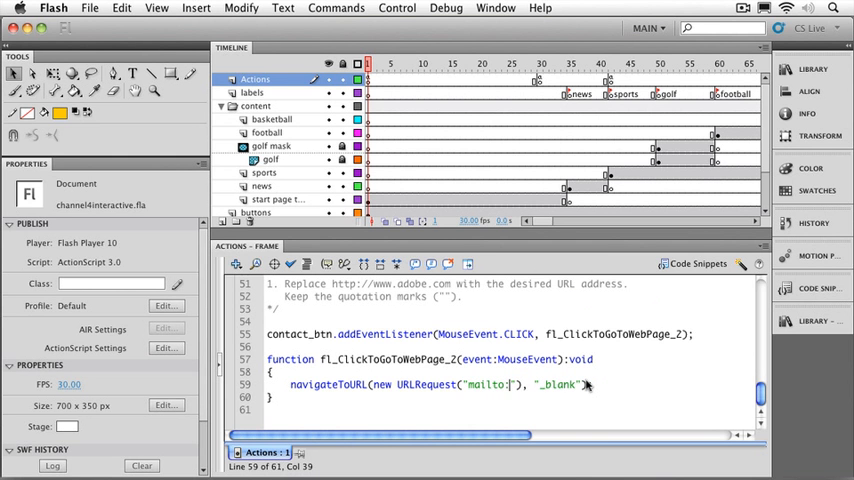
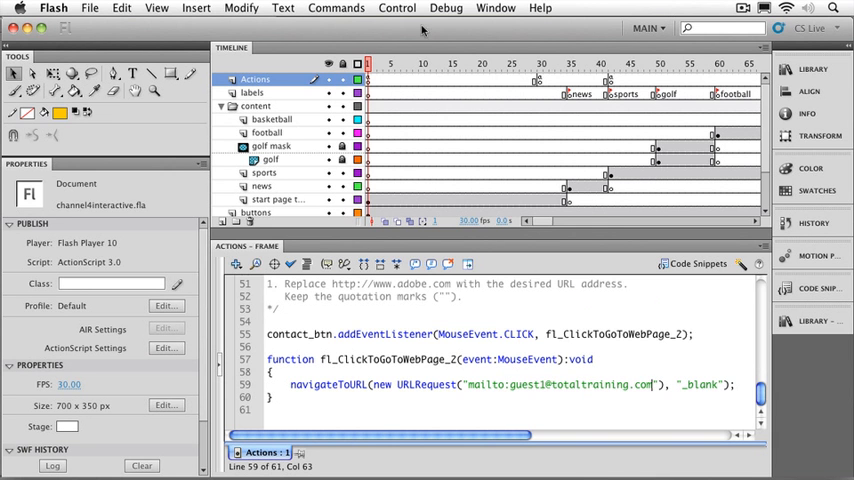
- Test the movie in Flash Professional and click Contact Us to open a new e-mail
{"action": "left_click", "coordinate": [397, 8]}
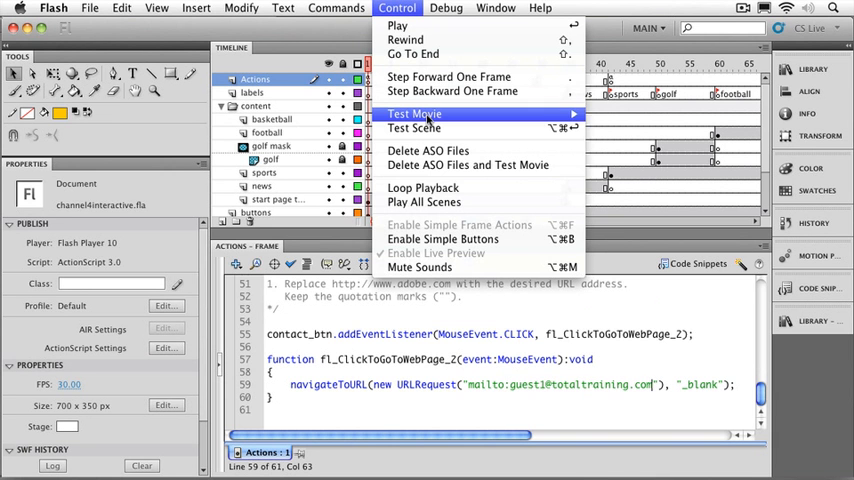
{"action": "left_click", "coordinate": [413, 113]}
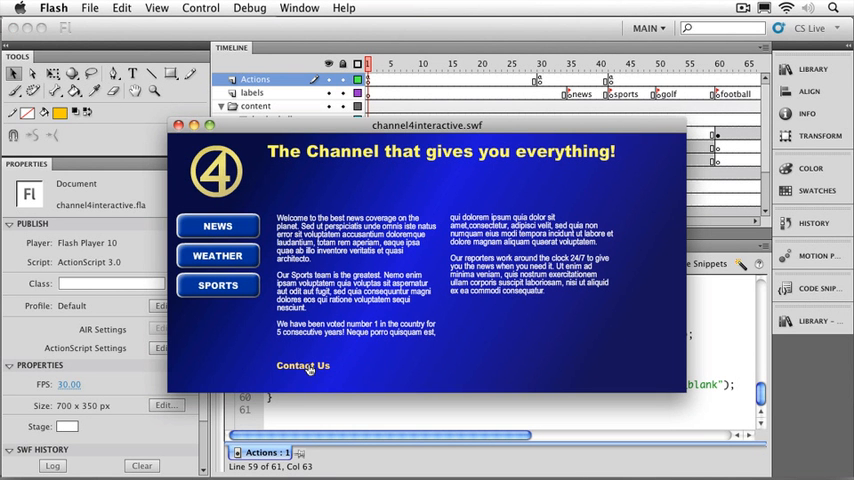
{"action": "left_click", "coordinate": [302, 365]}
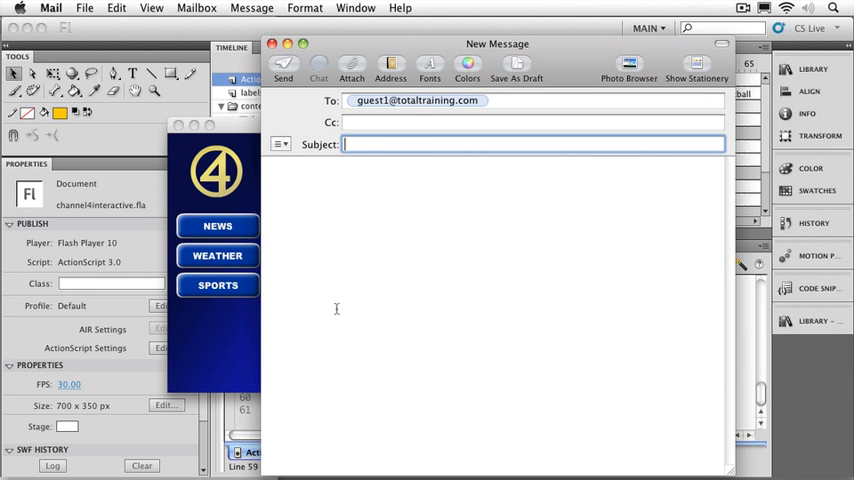
{"action": "mouse_move", "coordinate": [409, 118]}
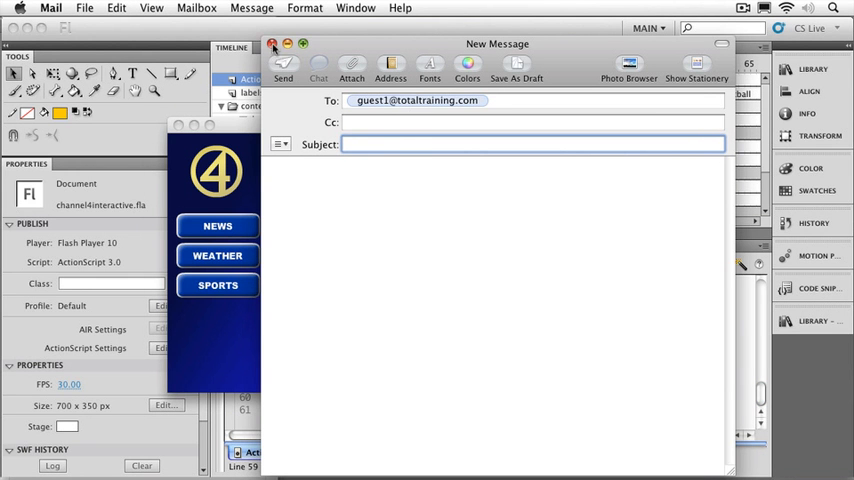
- Close the blank New Message window without sending, returning to the SWF preview
{"action": "left_click", "coordinate": [272, 43]}
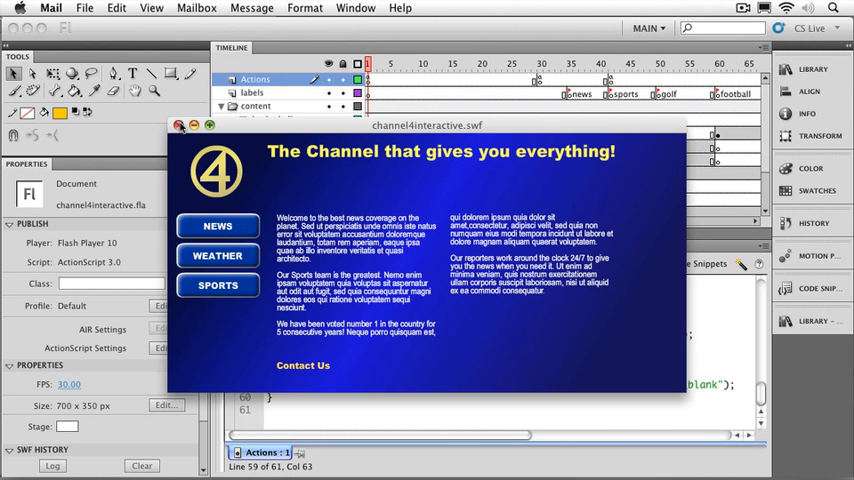